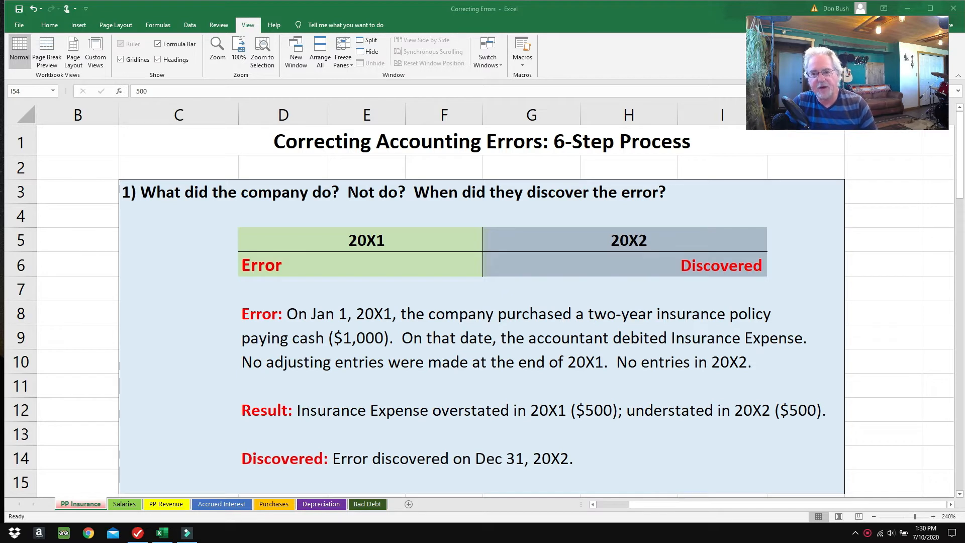
pyautogui.moveTo(273, 270)
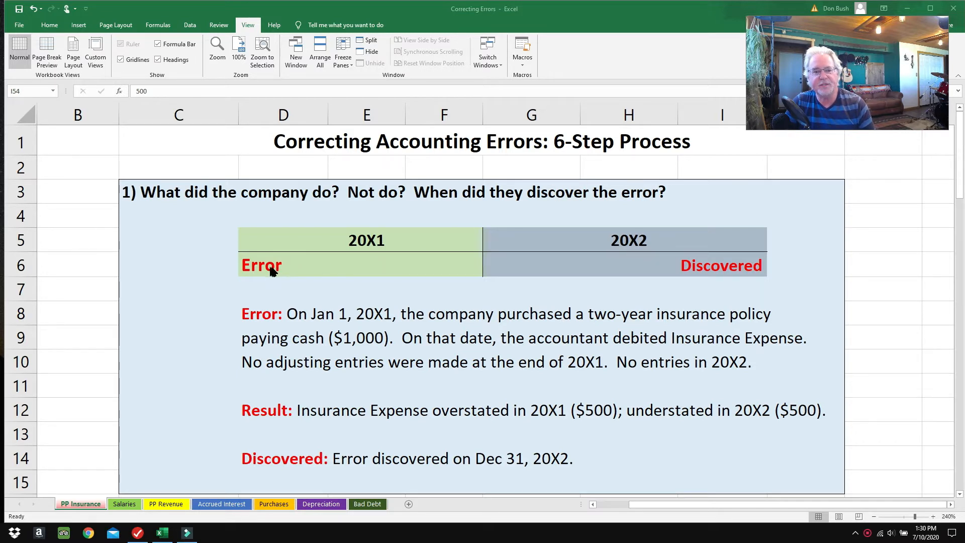
# Point out the 20X1 Error and 20X2 Discovered labels and the error description line
pyautogui.click(283, 265)
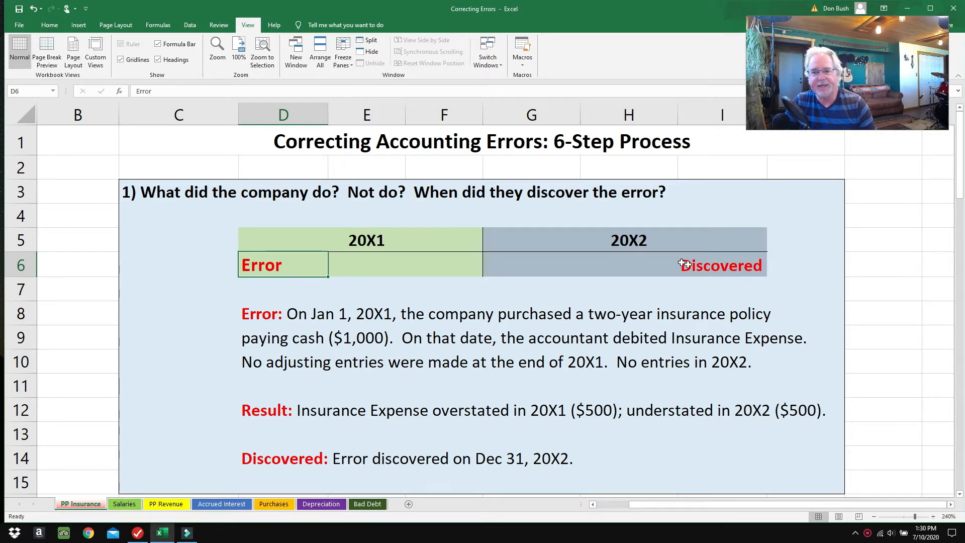
pyautogui.click(719, 264)
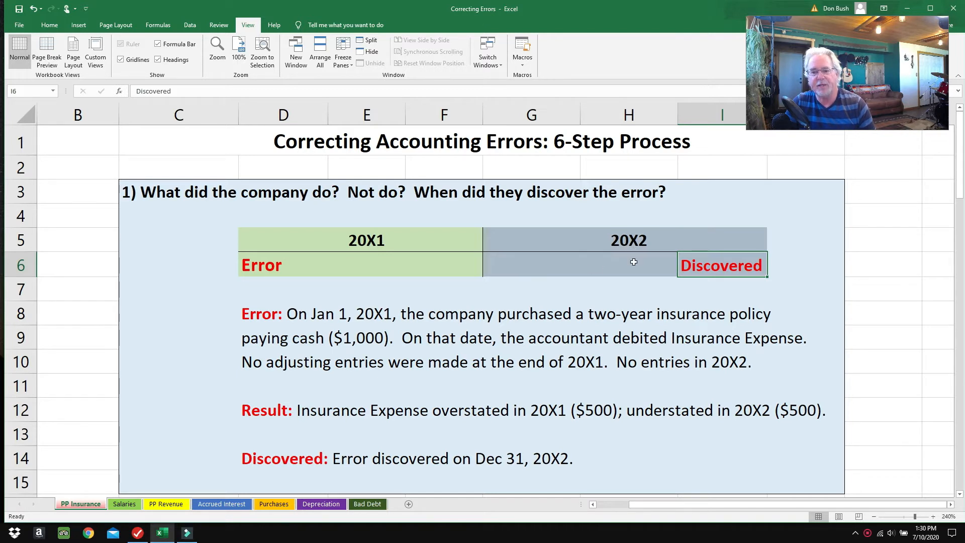
pyautogui.moveTo(607, 259)
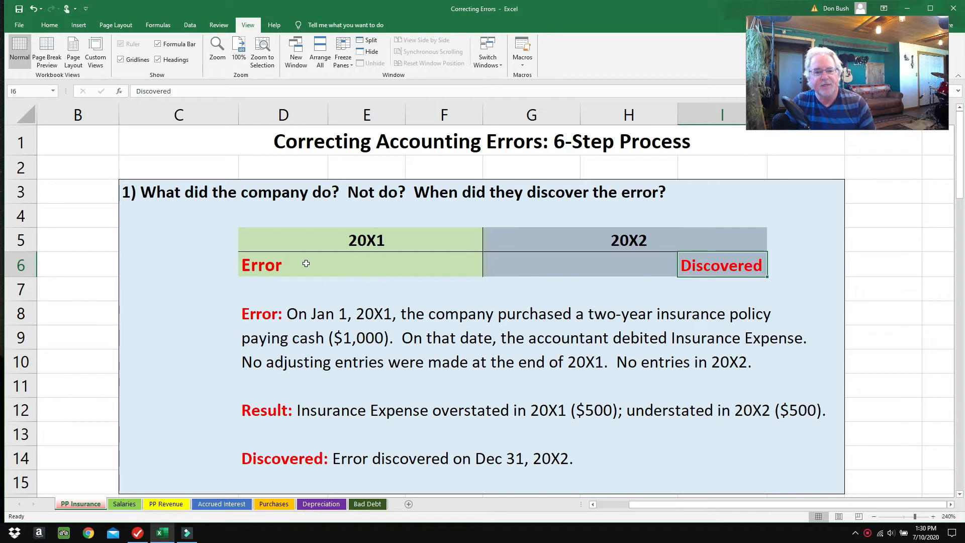
pyautogui.moveTo(591, 237)
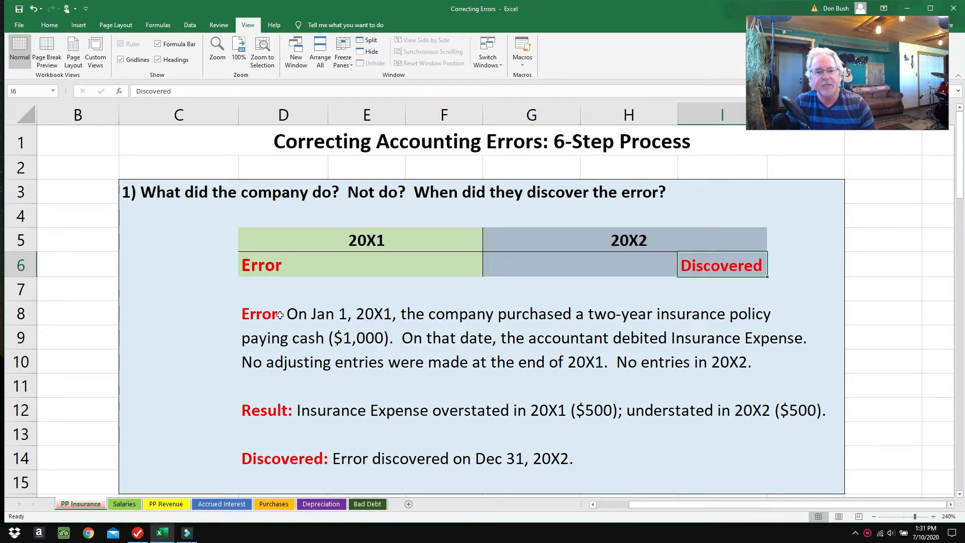
pyautogui.click(277, 314)
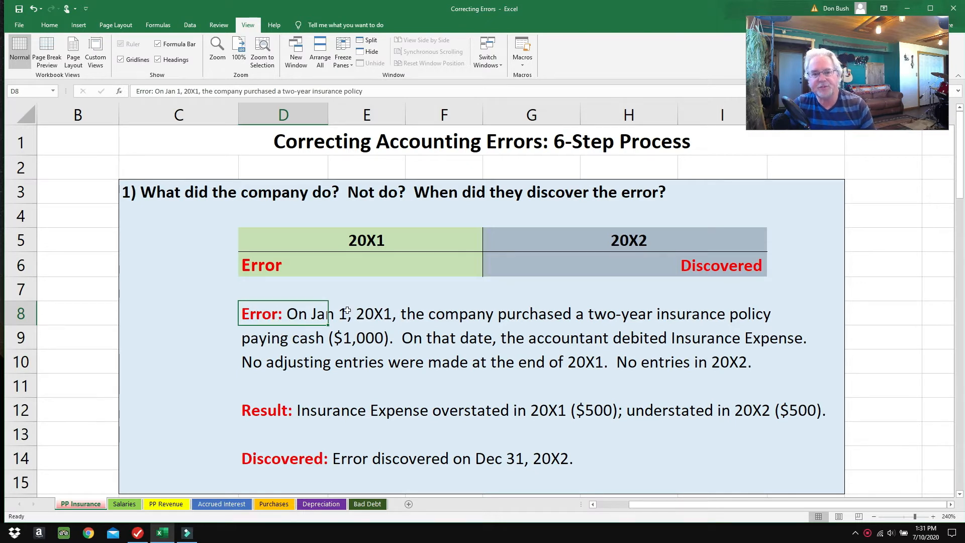
pyautogui.click(282, 264)
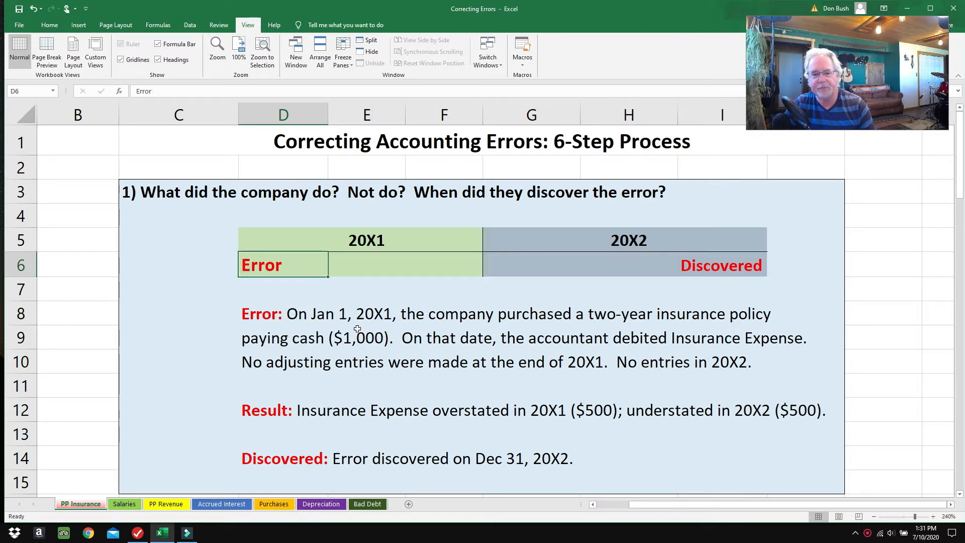
pyautogui.moveTo(738, 326)
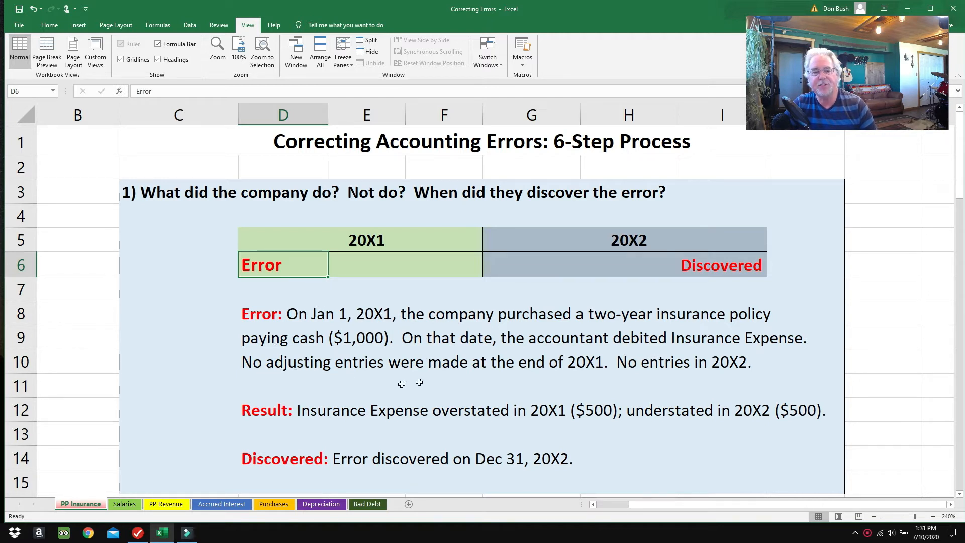
pyautogui.moveTo(585, 376)
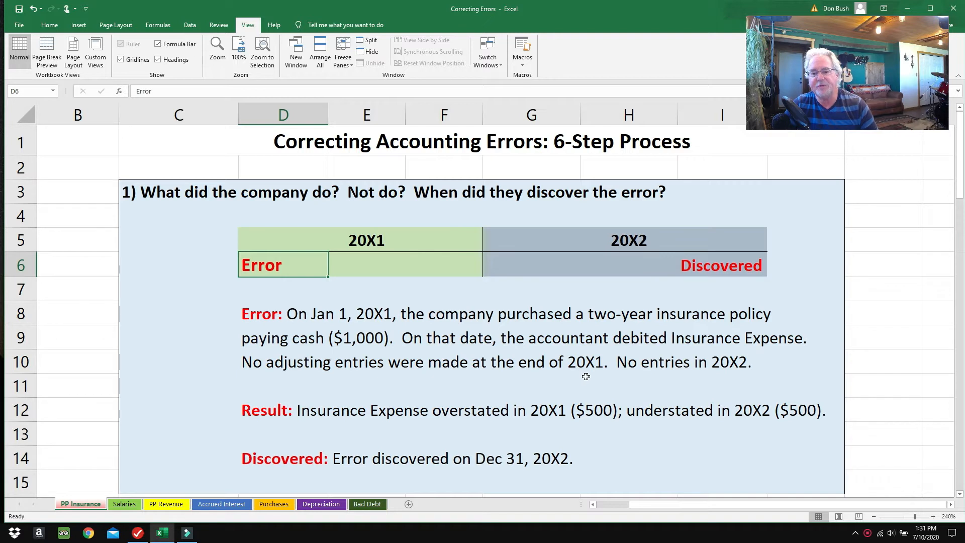
pyautogui.moveTo(735, 371)
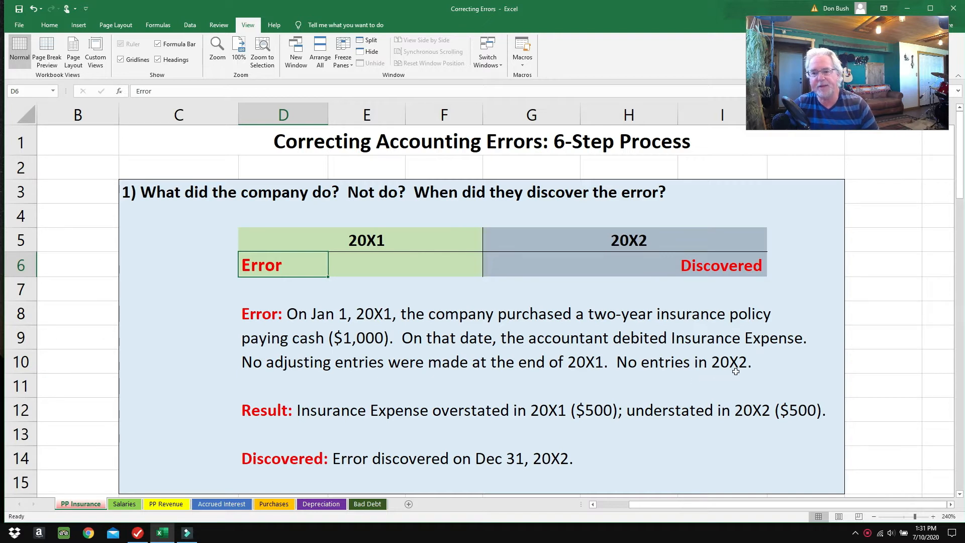
pyautogui.moveTo(234, 285)
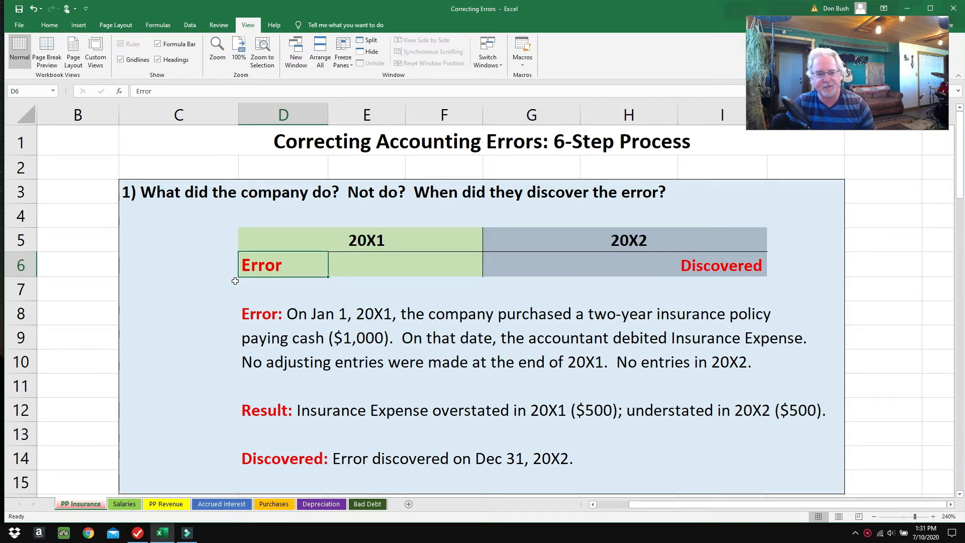
# Highlight the misstated-expense Result line and revisit the Error and Discovered headings
pyautogui.click(283, 410)
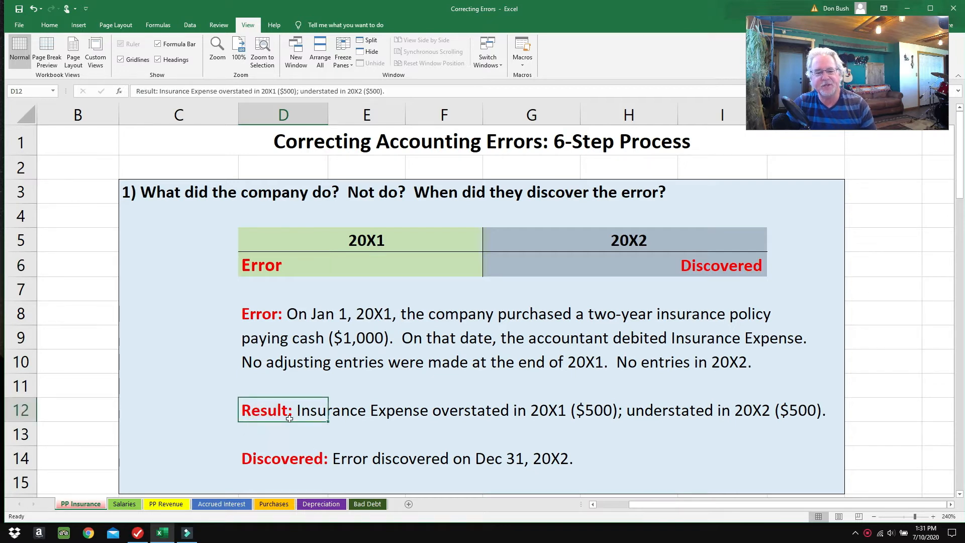
pyautogui.moveTo(522, 418)
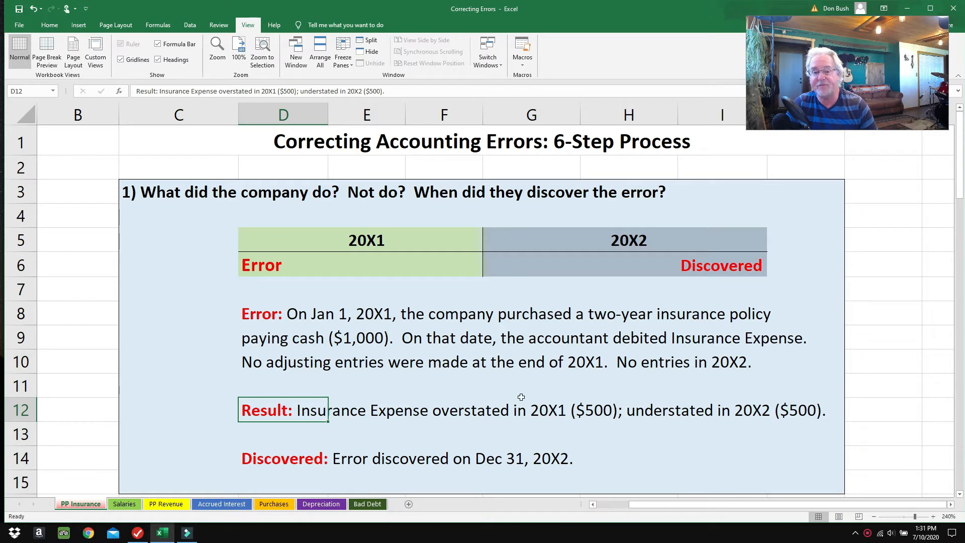
pyautogui.click(282, 264)
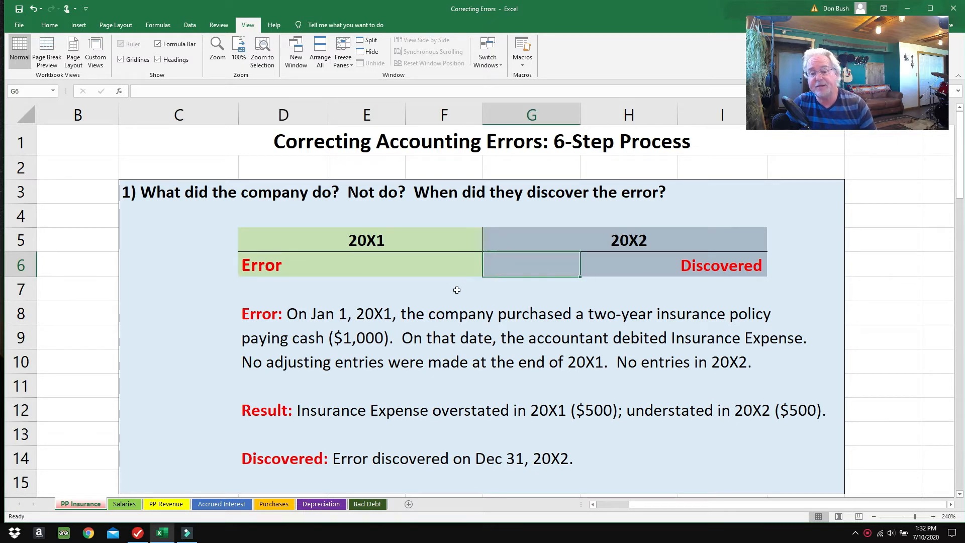
pyautogui.moveTo(416, 303)
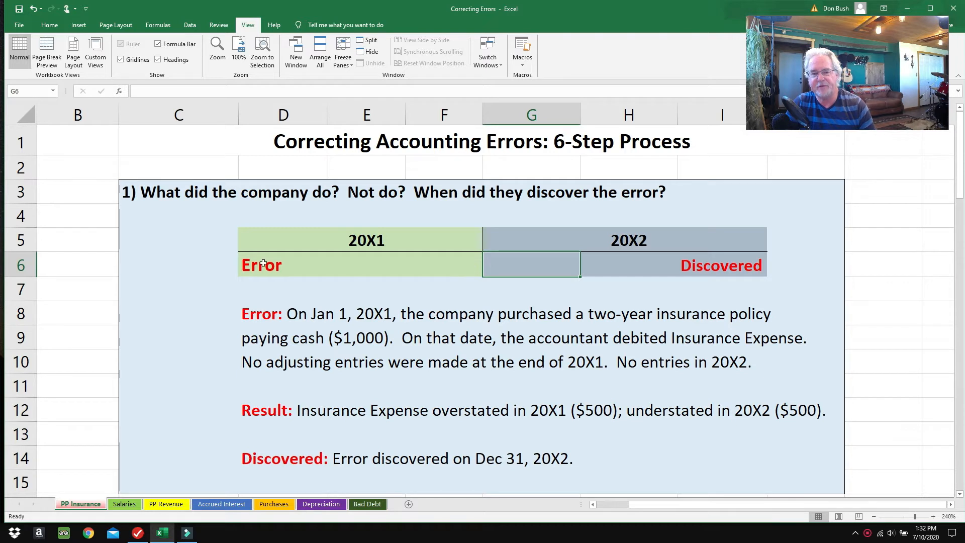
pyautogui.click(261, 264)
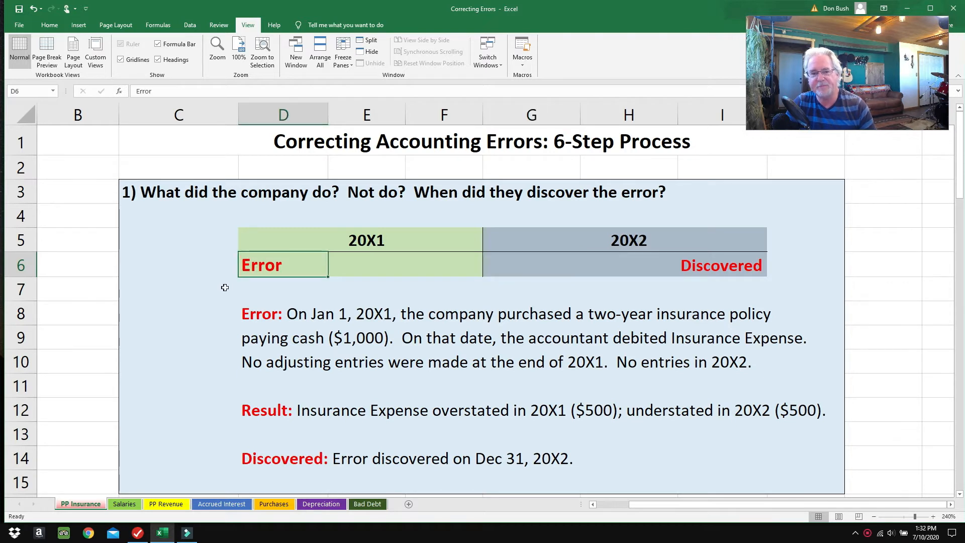
pyautogui.moveTo(268, 462)
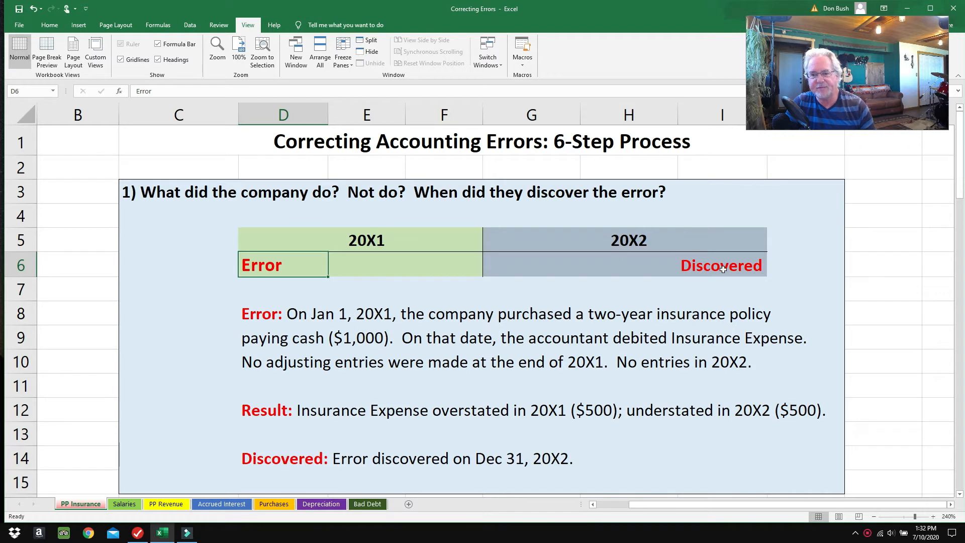
pyautogui.click(720, 264)
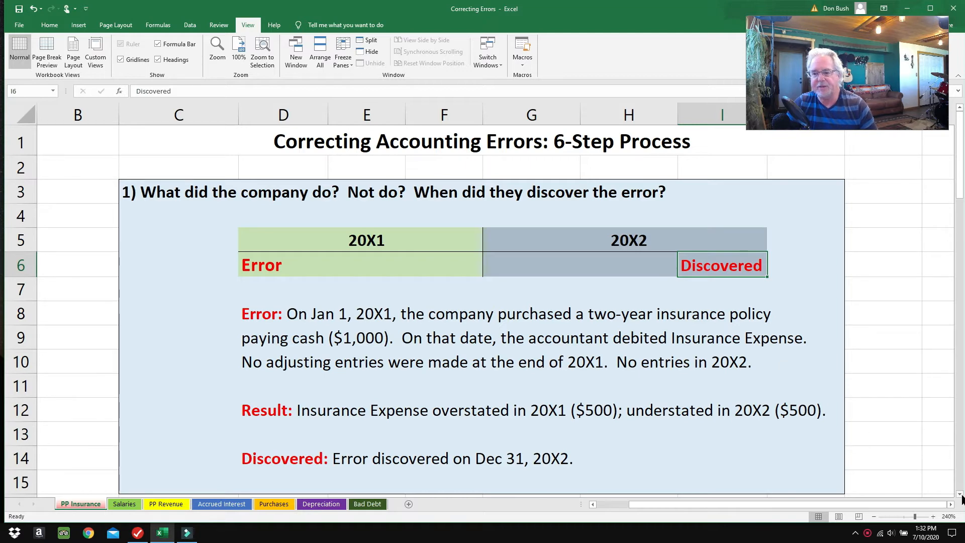
# Show step 2's incorrect Jan 1, 20X1 entry: Insurance Expense debit and Cash credit $1,000
pyautogui.scroll(-3)
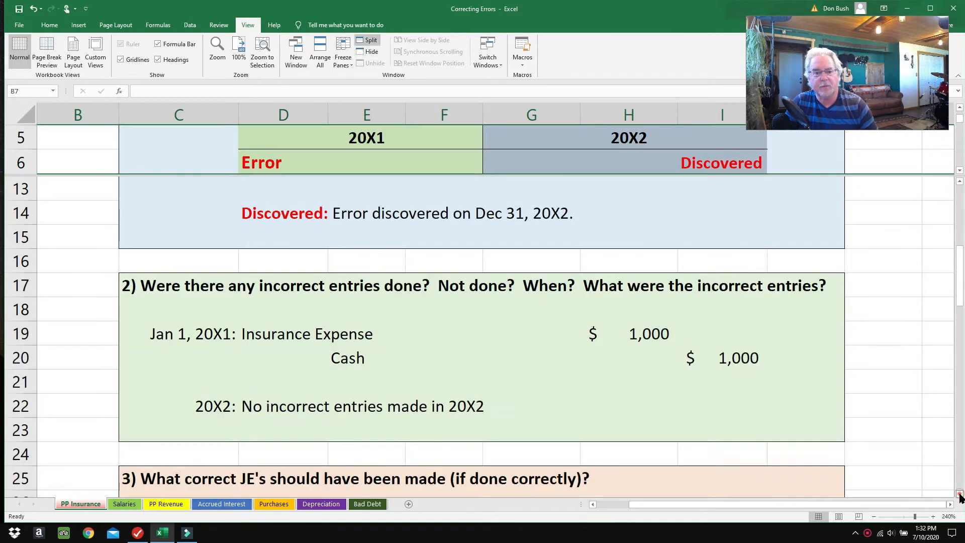
pyautogui.scroll(-3)
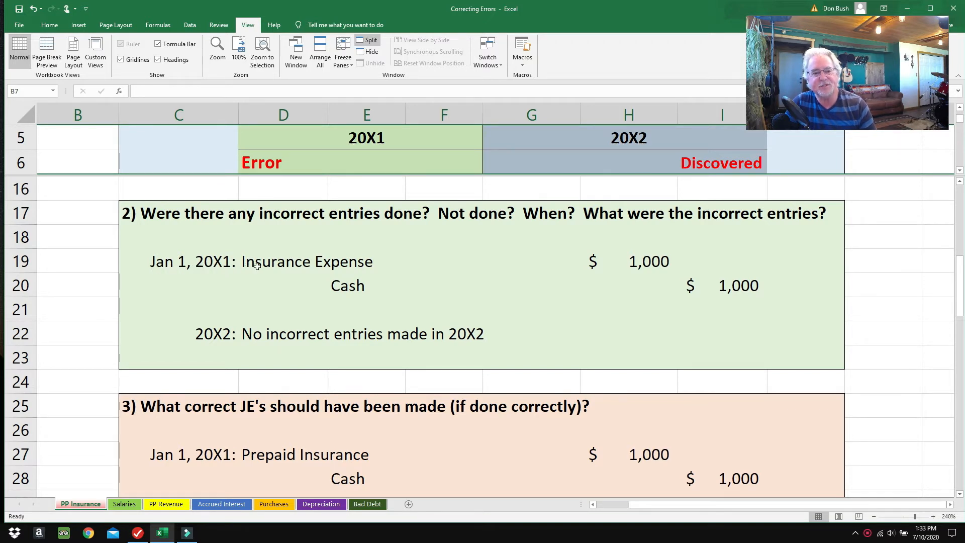
pyautogui.click(284, 261)
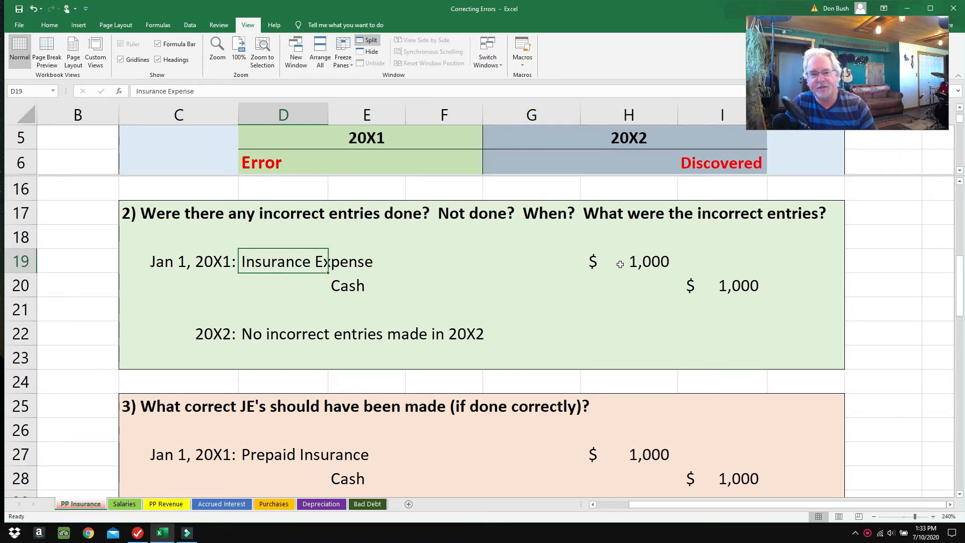
pyautogui.click(282, 162)
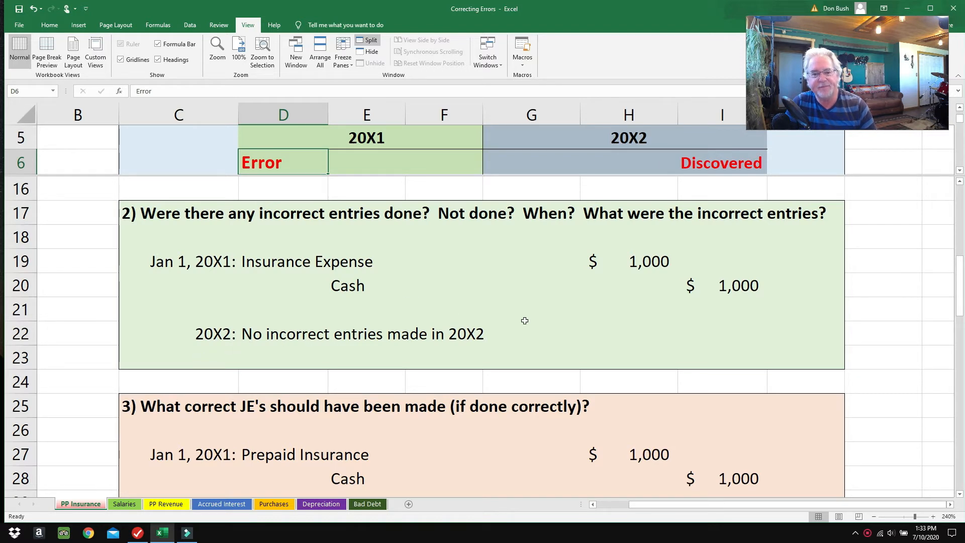
pyautogui.moveTo(689, 291)
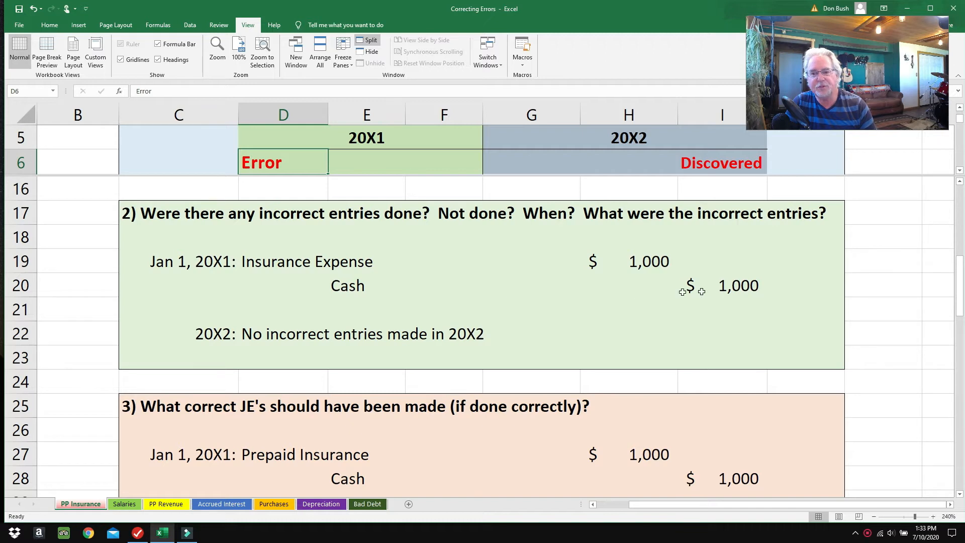
pyautogui.click(365, 285)
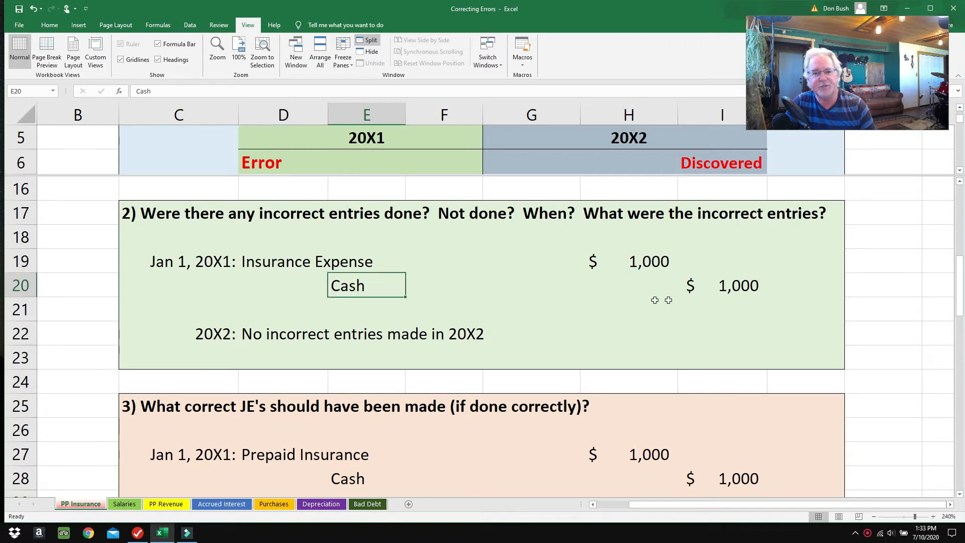
pyautogui.click(721, 285)
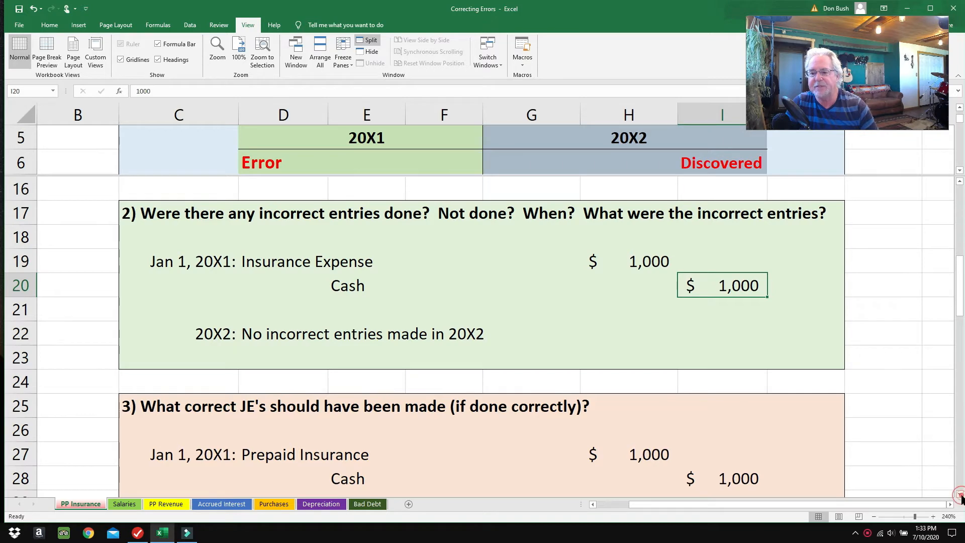
pyautogui.scroll(-3)
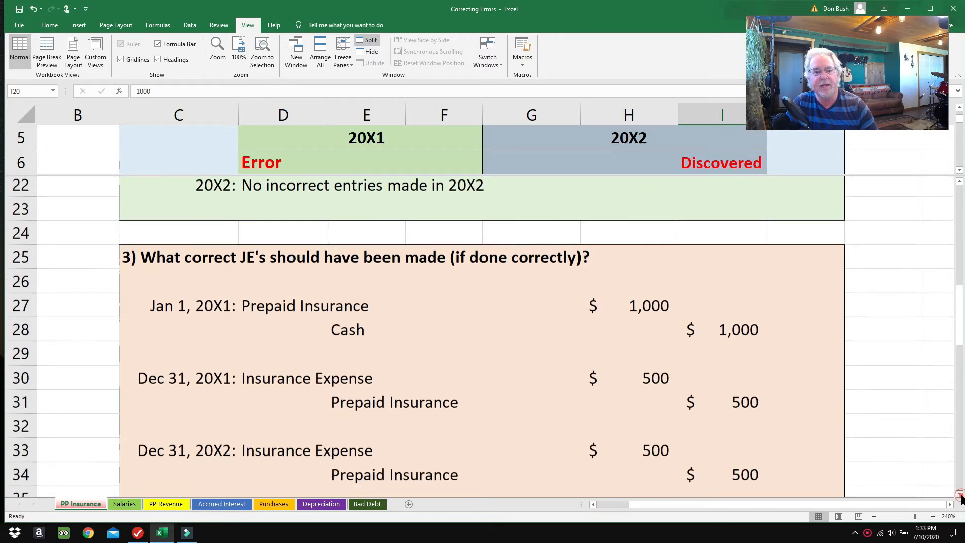
pyautogui.scroll(-3)
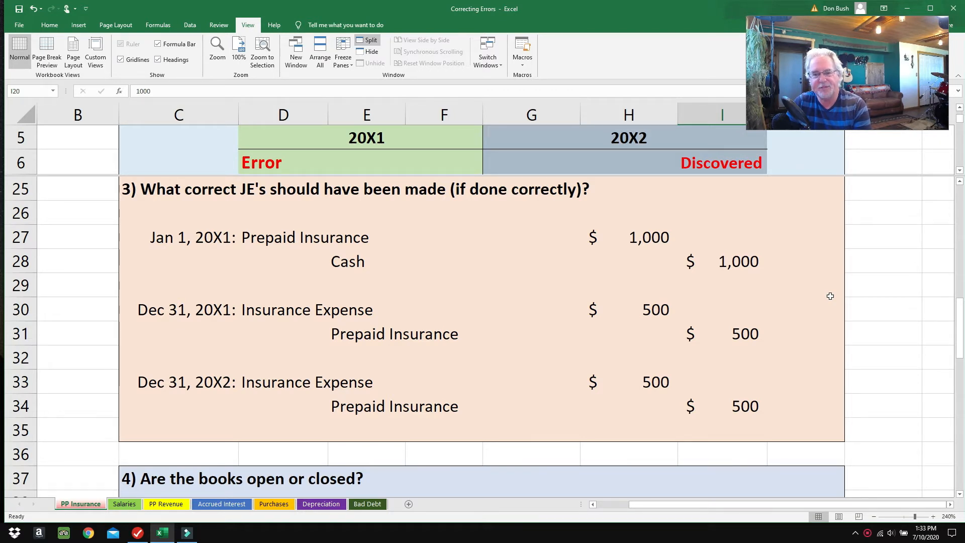
pyautogui.moveTo(812, 297)
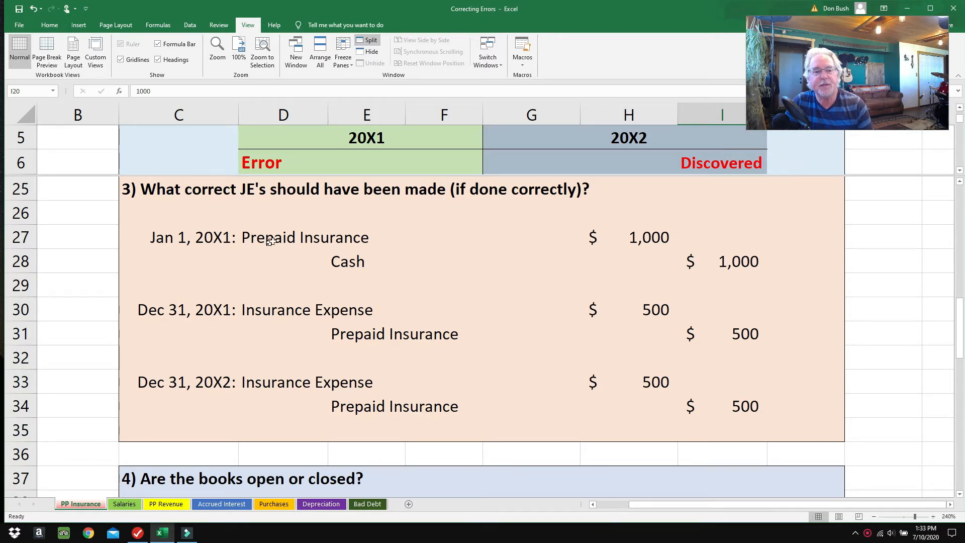
pyautogui.click(283, 237)
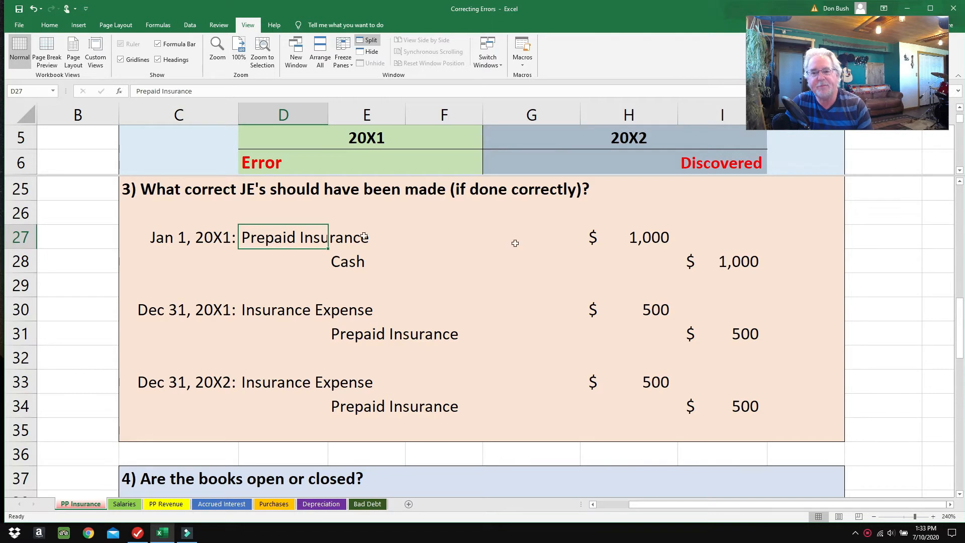
pyautogui.click(628, 237)
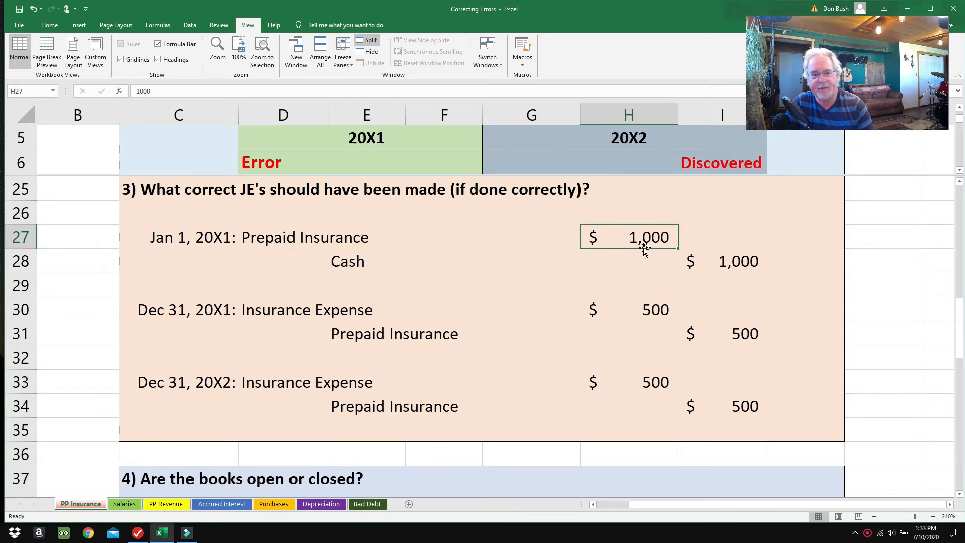
pyautogui.moveTo(620, 261)
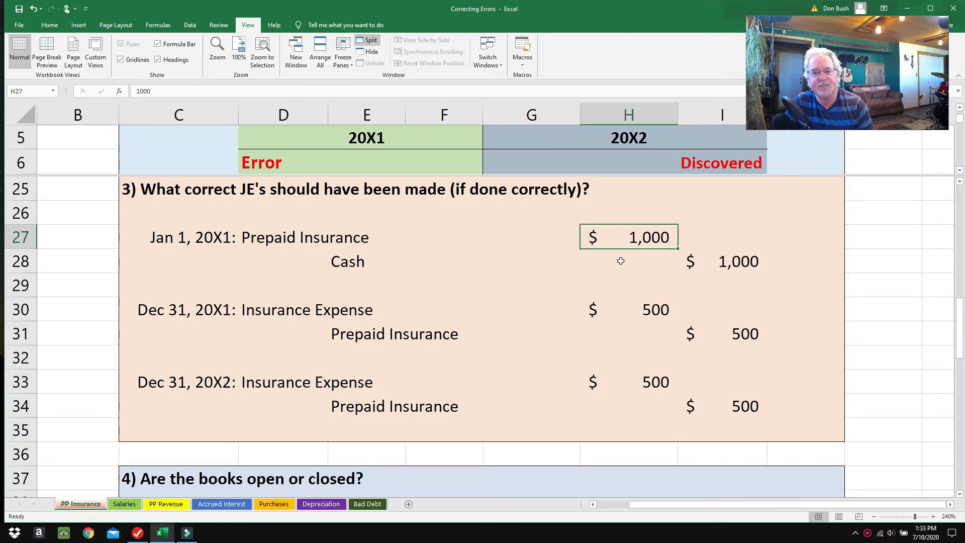
pyautogui.moveTo(263, 313)
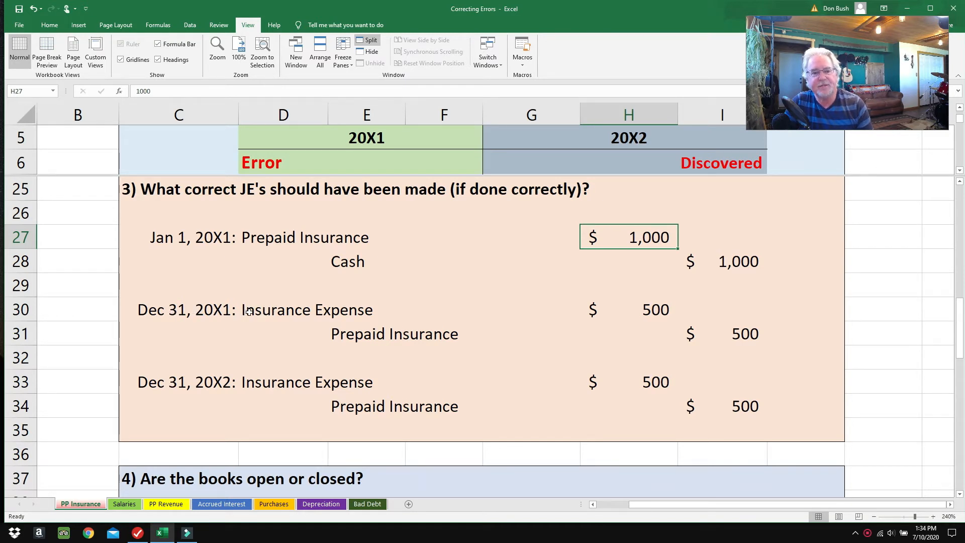
pyautogui.click(283, 309)
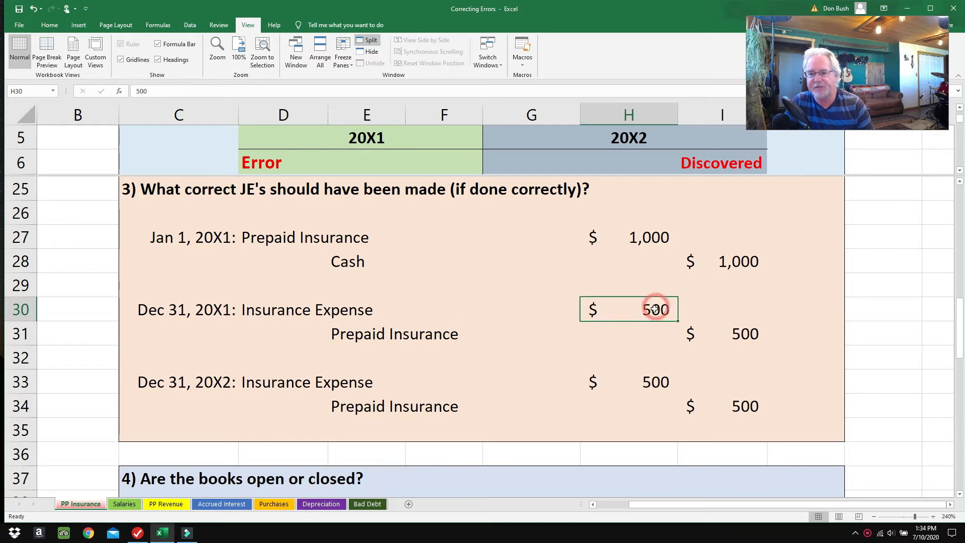
pyautogui.click(366, 334)
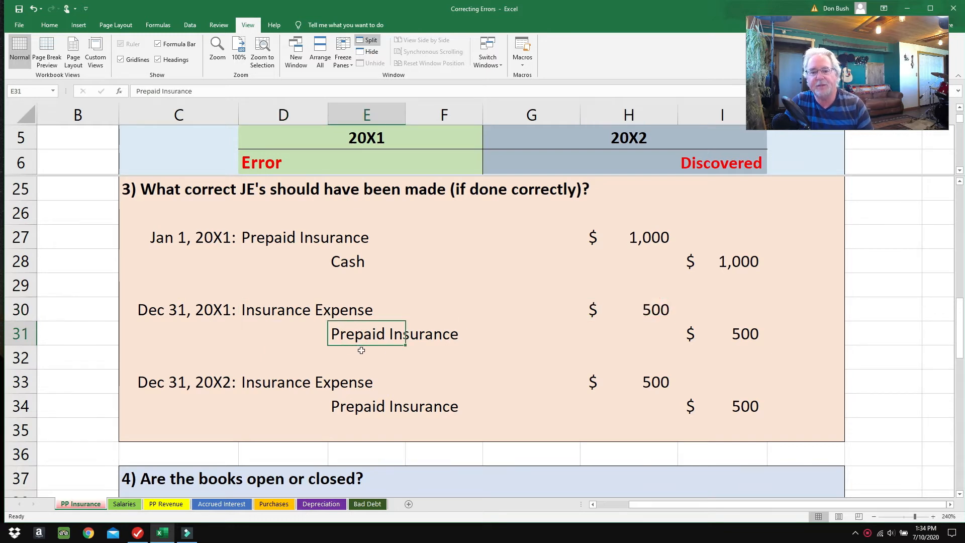
pyautogui.click(721, 332)
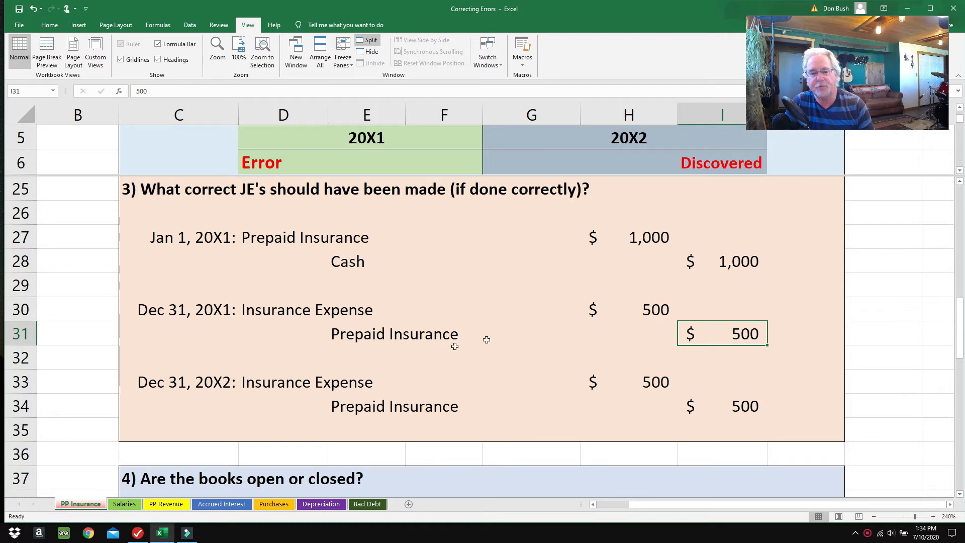
pyautogui.moveTo(446, 348)
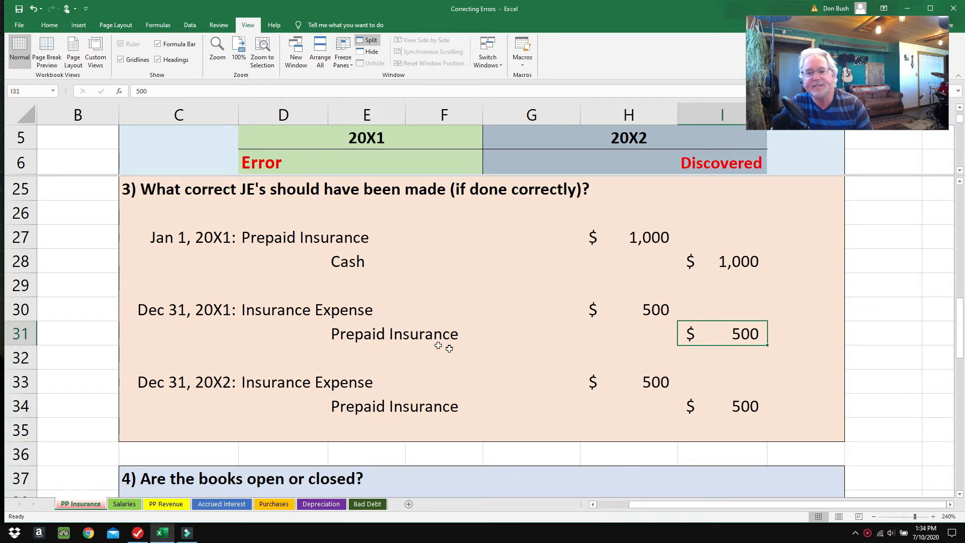
pyautogui.click(283, 237)
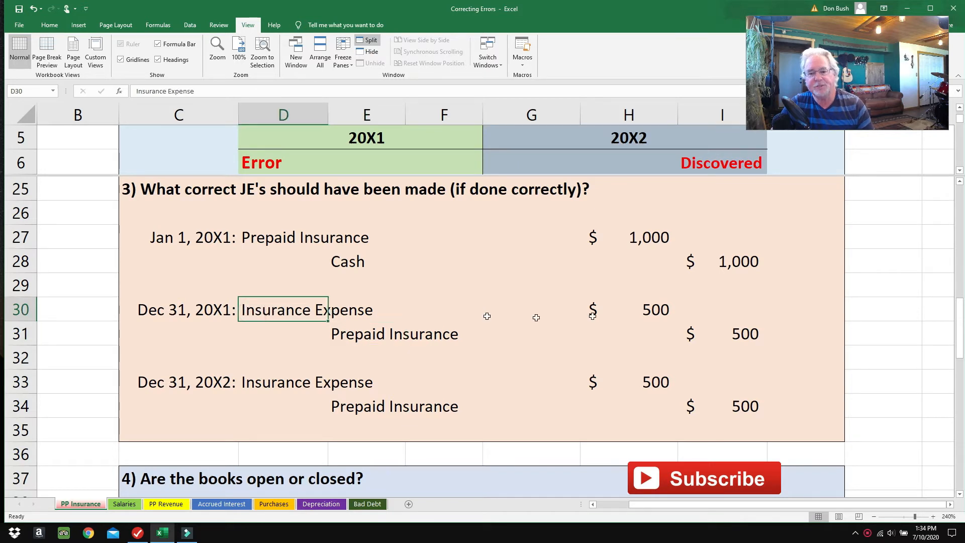
pyautogui.click(627, 309)
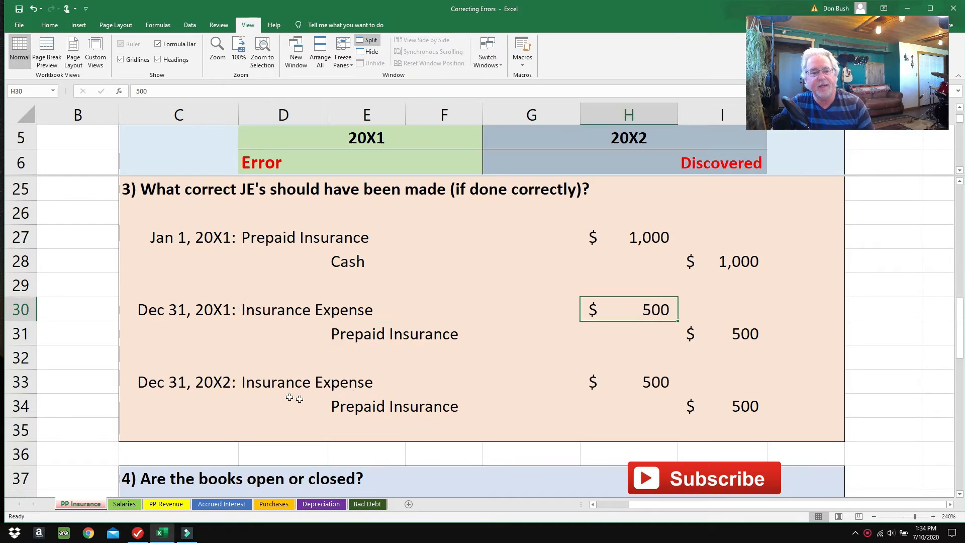
pyautogui.moveTo(284, 394)
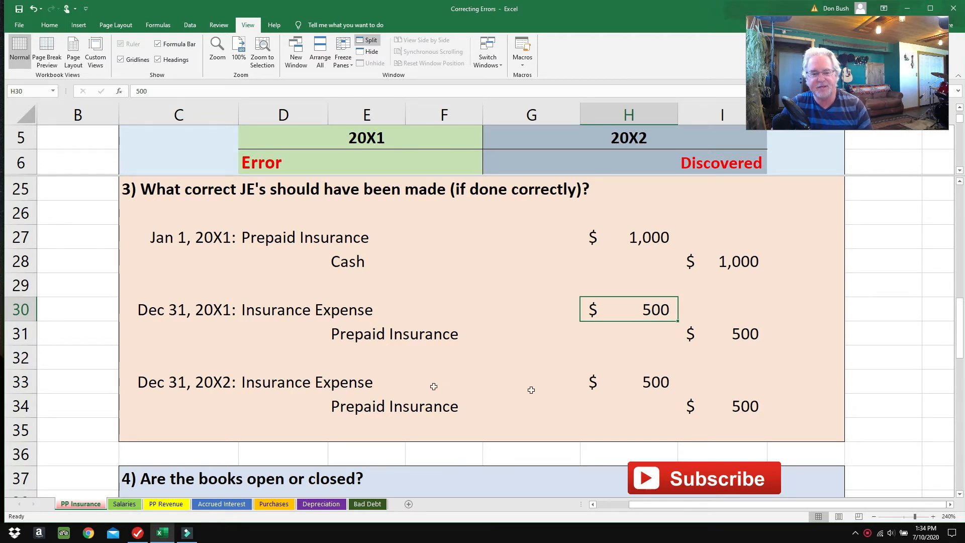
pyautogui.moveTo(585, 383)
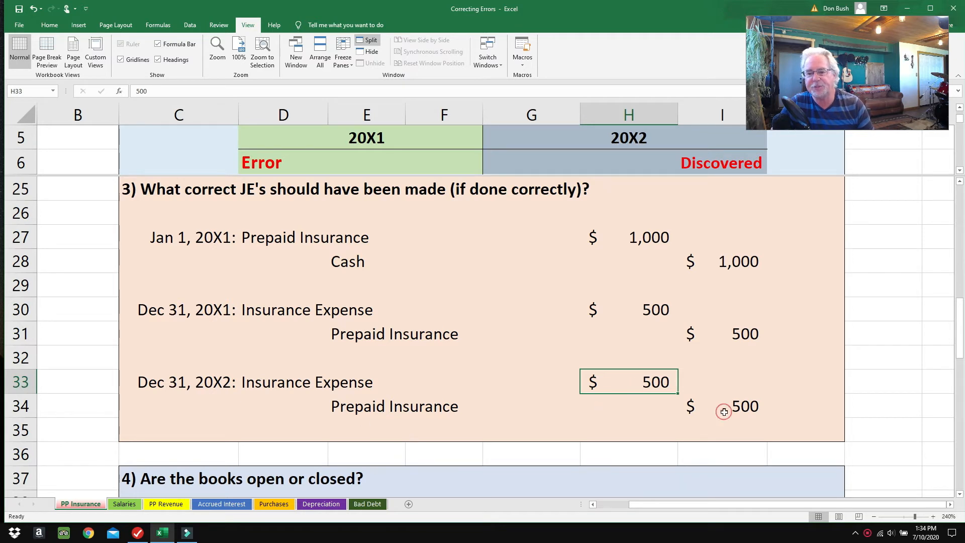
pyautogui.click(722, 406)
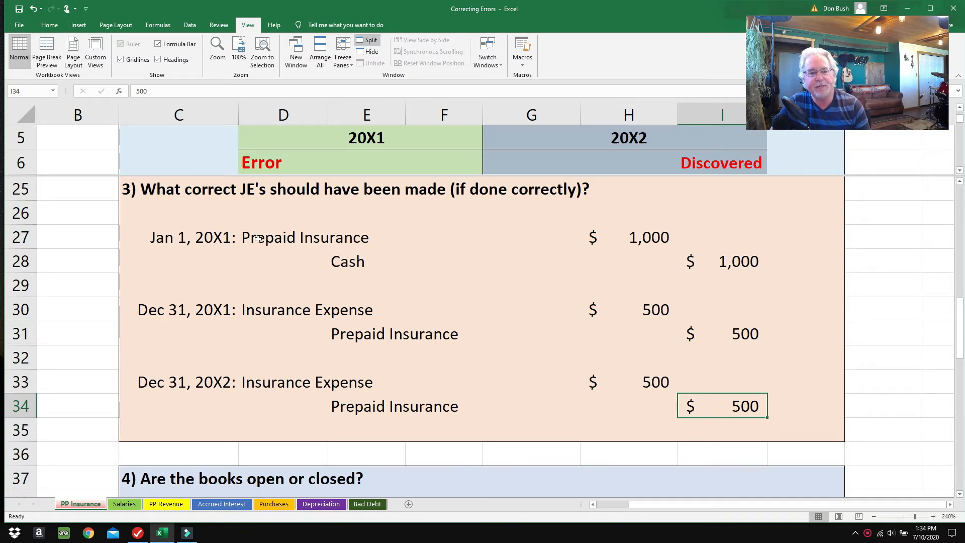
pyautogui.moveTo(627, 442)
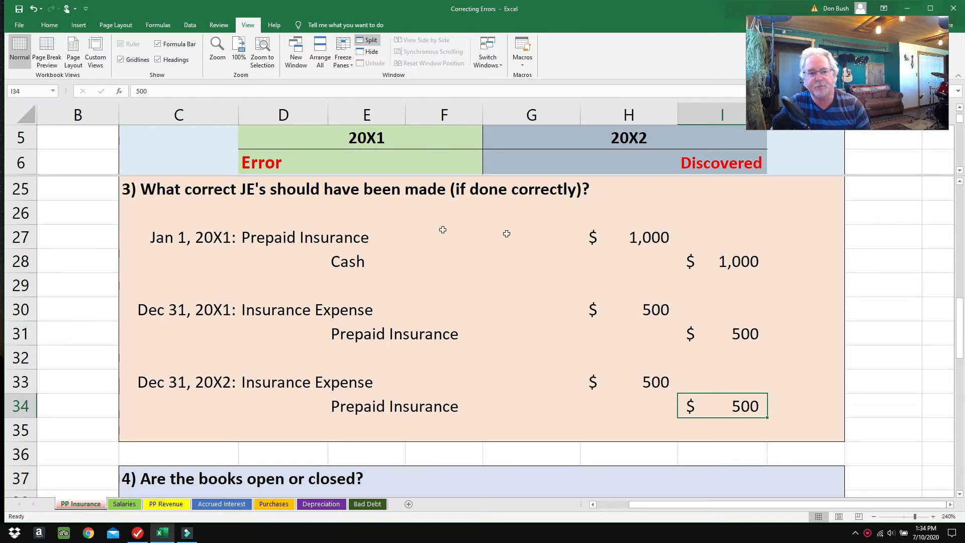
pyautogui.click(627, 237)
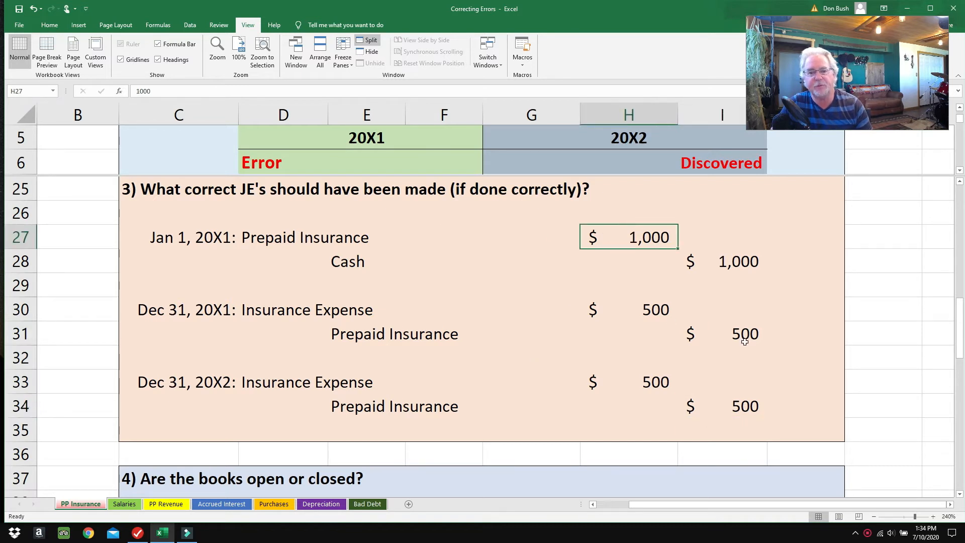
pyautogui.click(721, 405)
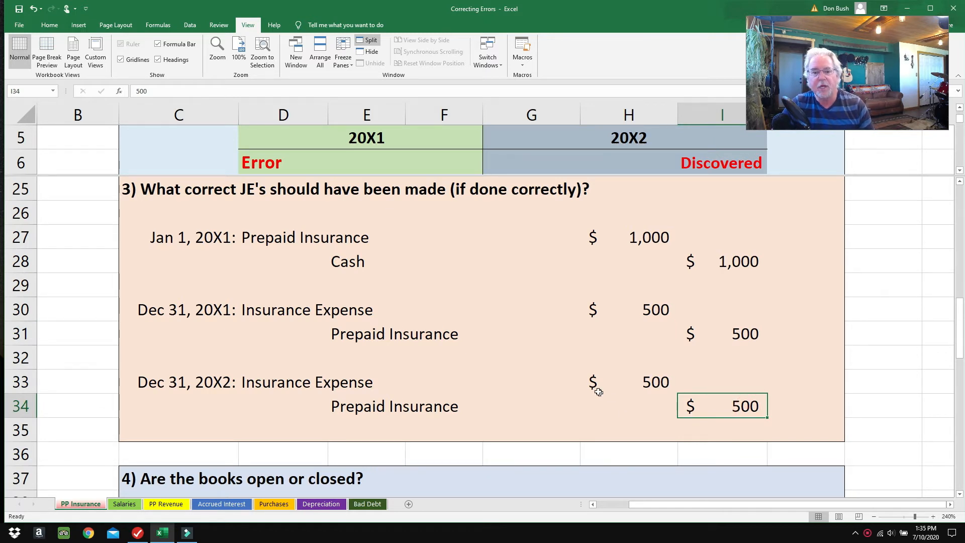
pyautogui.moveTo(592, 385)
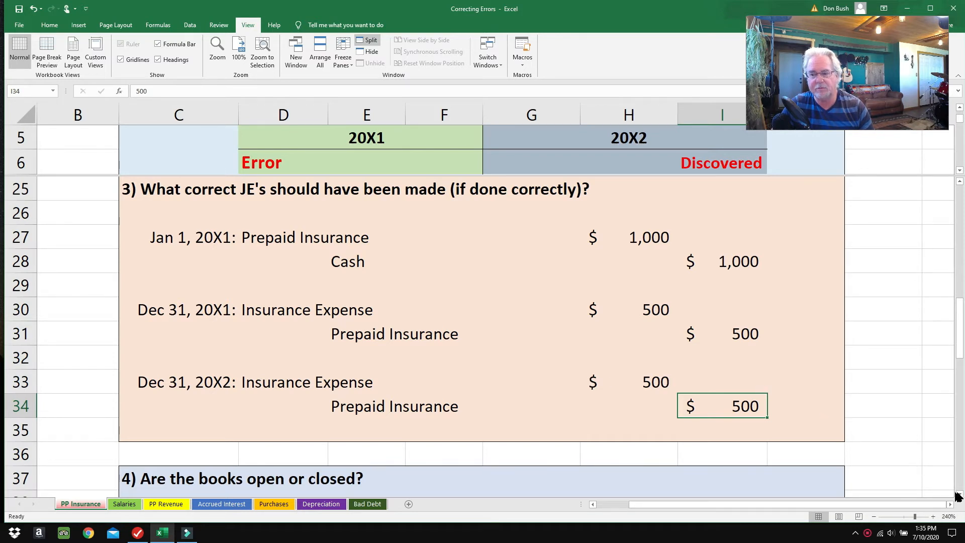
pyautogui.scroll(-3)
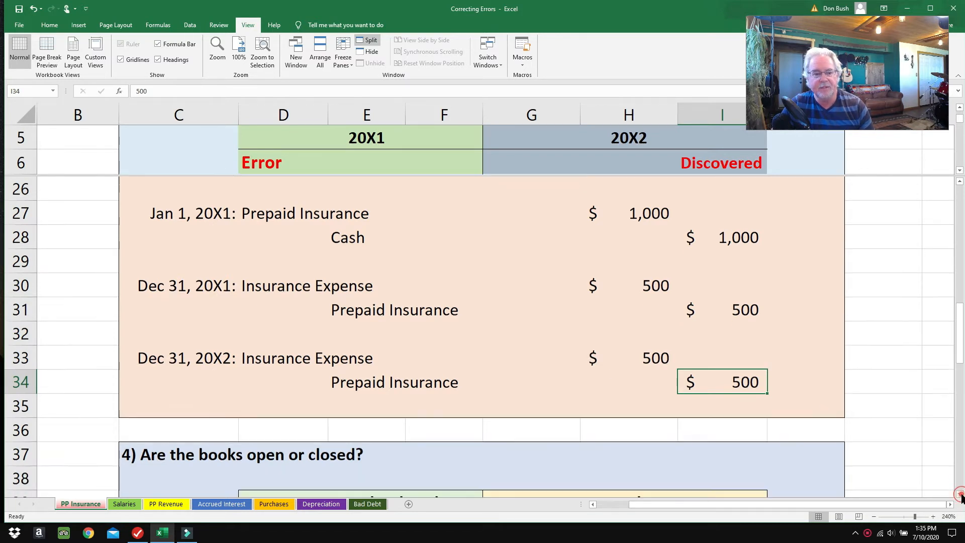
# Show step 4, noting 20X1 Error label, reversible 20X2 errors and the avoid-new-errors note
pyautogui.scroll(-3)
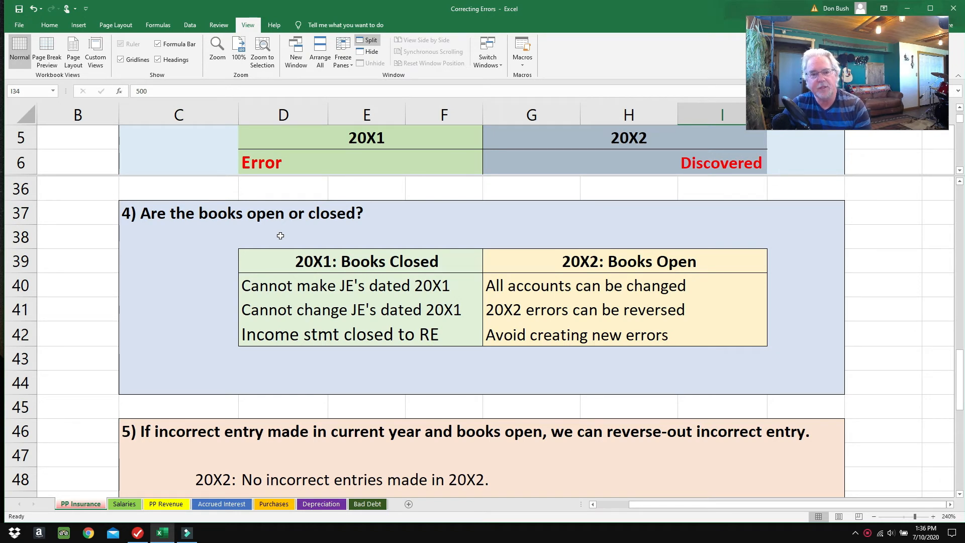
pyautogui.moveTo(361, 285)
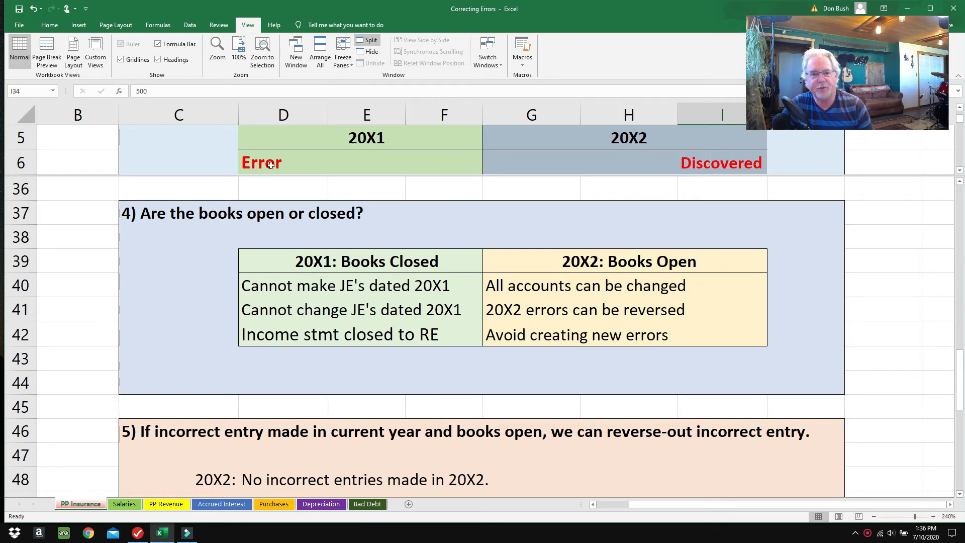
pyautogui.moveTo(283, 162); pyautogui.dragTo(366, 162)
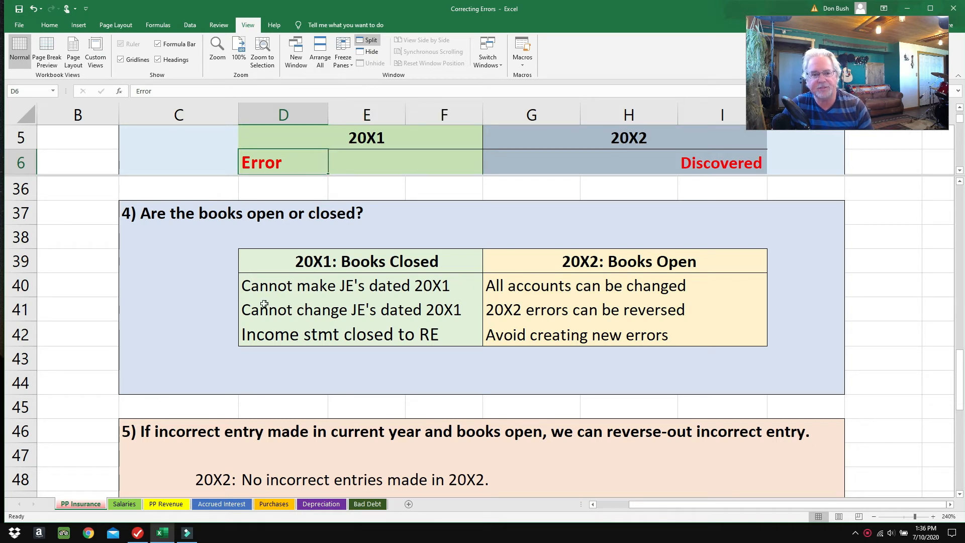
pyautogui.moveTo(356, 297)
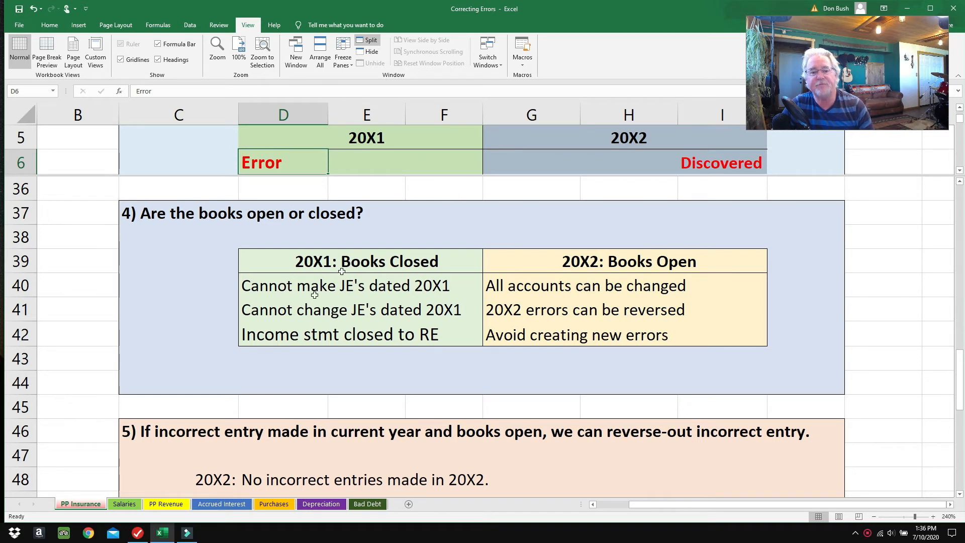
pyautogui.moveTo(247, 339)
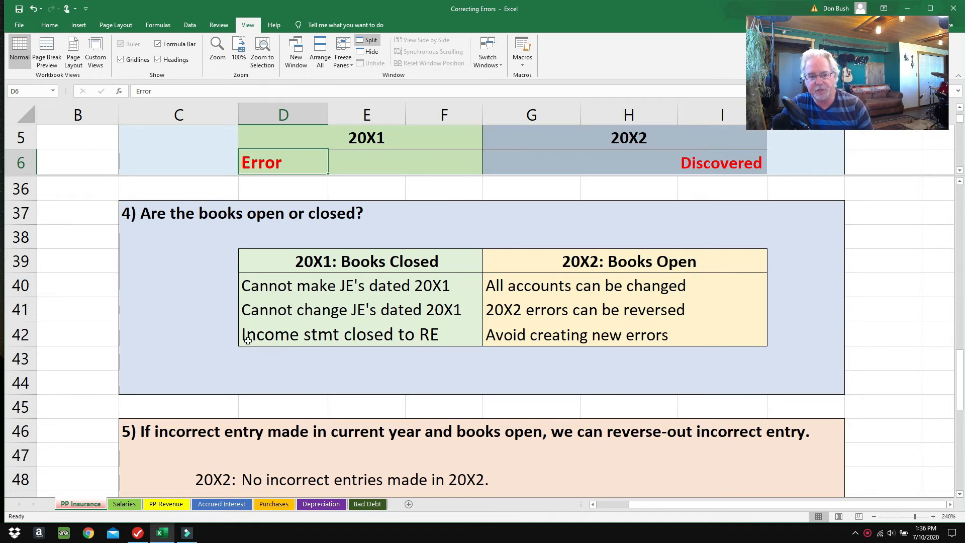
pyautogui.moveTo(253, 338)
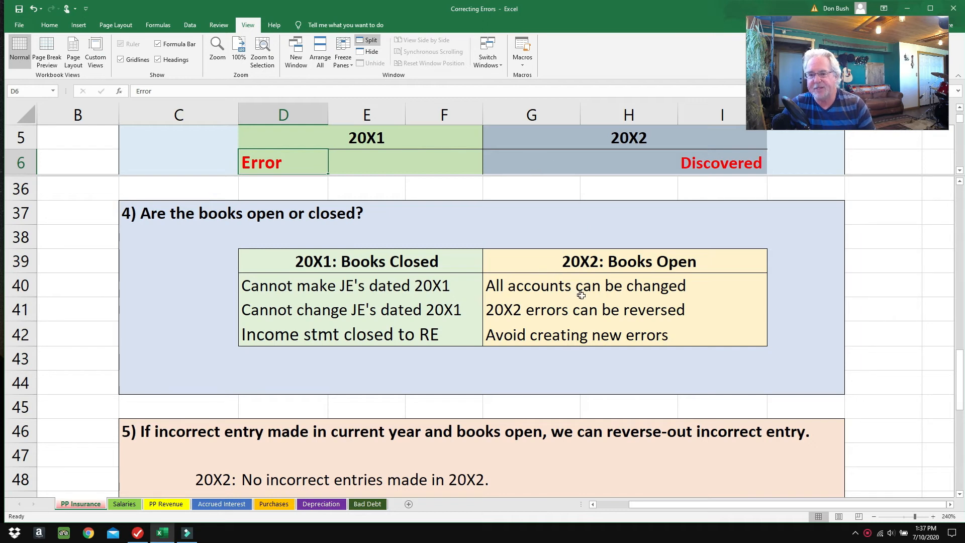
pyautogui.moveTo(542, 163)
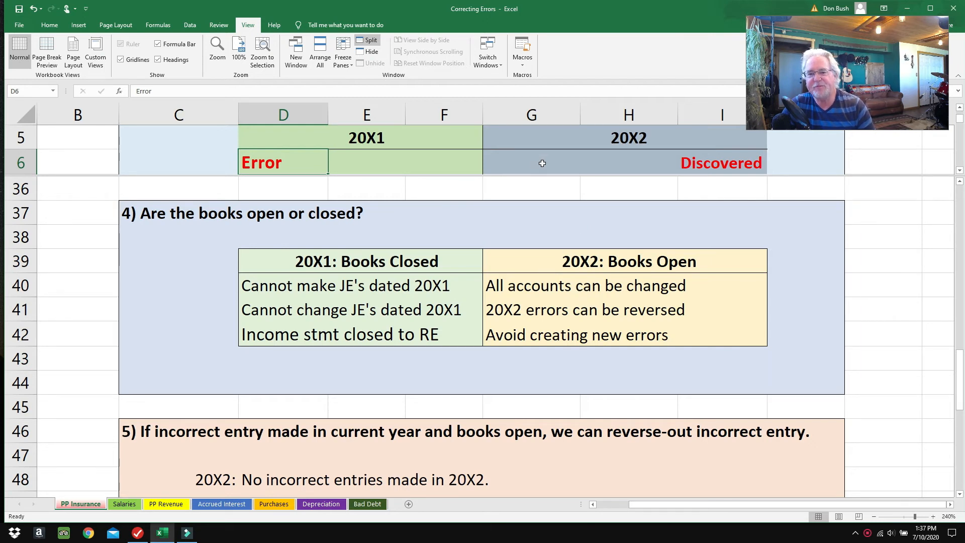
pyautogui.moveTo(416, 163)
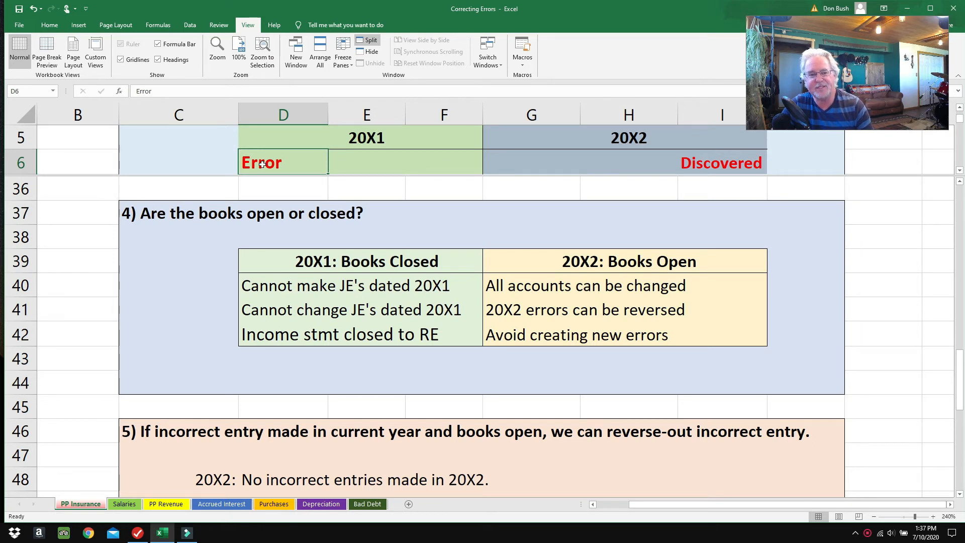
pyautogui.moveTo(318, 191)
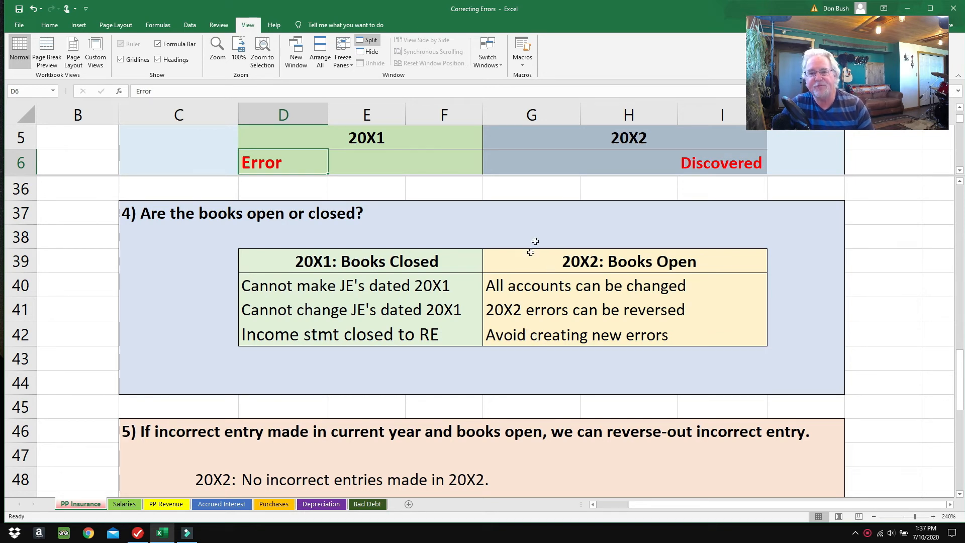
pyautogui.click(531, 309)
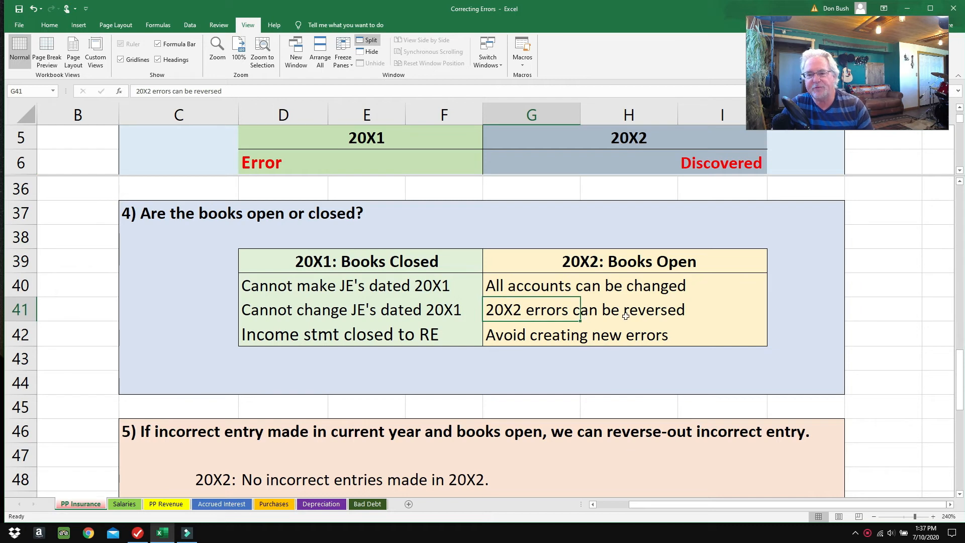
pyautogui.moveTo(695, 321)
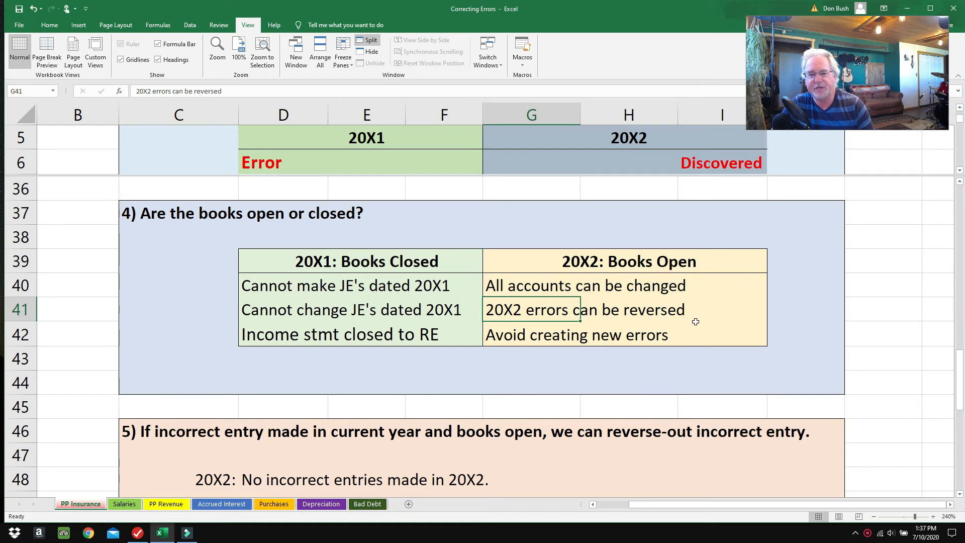
pyautogui.click(530, 334)
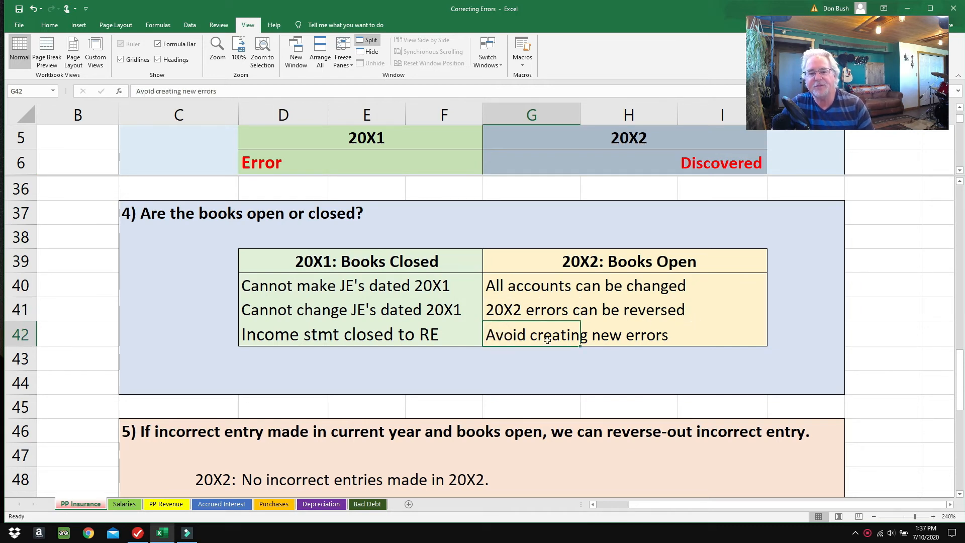
pyautogui.moveTo(520, 366)
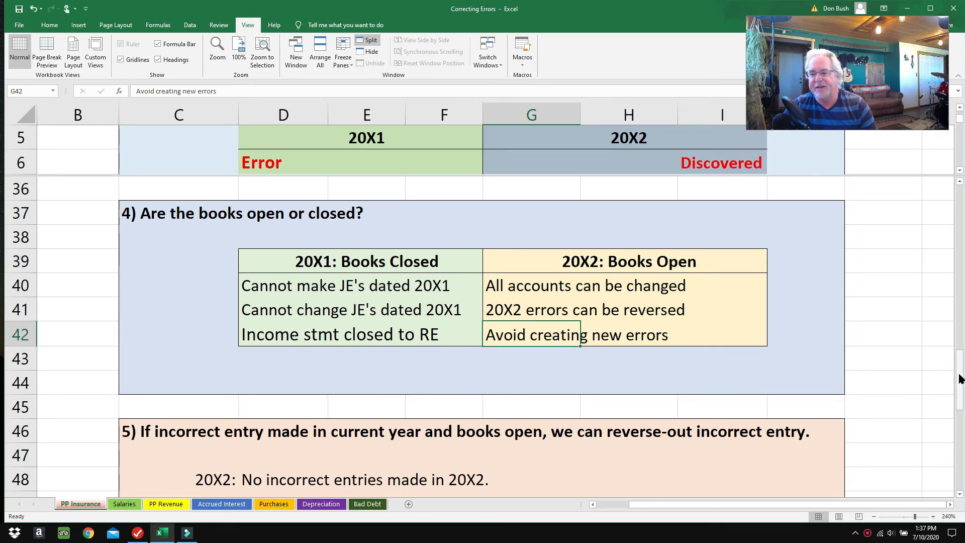
# Show steps 5 and 6 with the $500 correction and select the 20X1 Error label
pyautogui.scroll(-3)
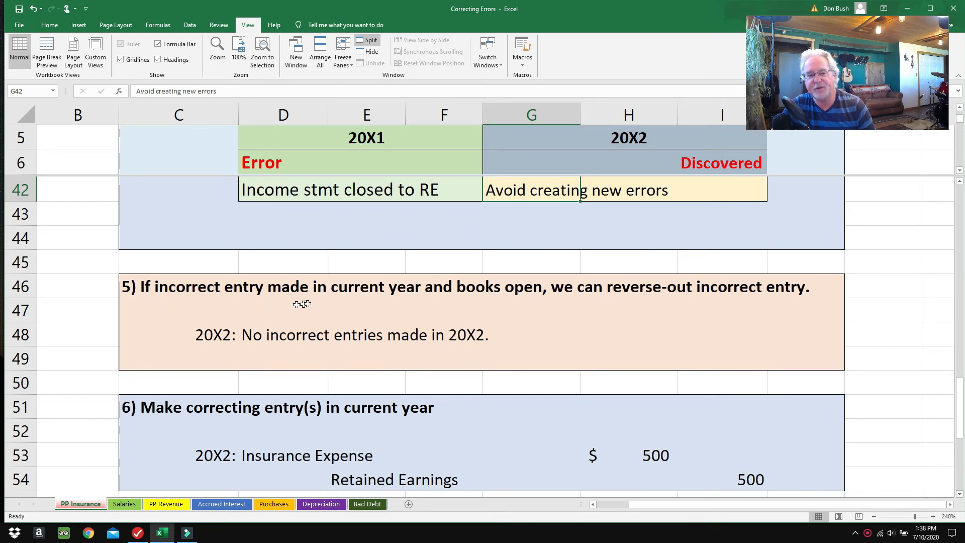
pyautogui.moveTo(488, 301)
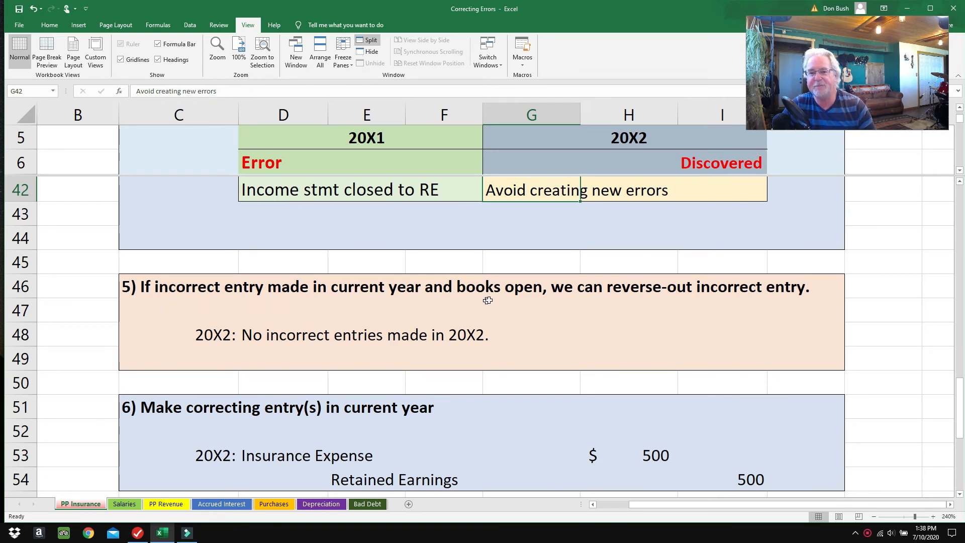
pyautogui.moveTo(490, 304)
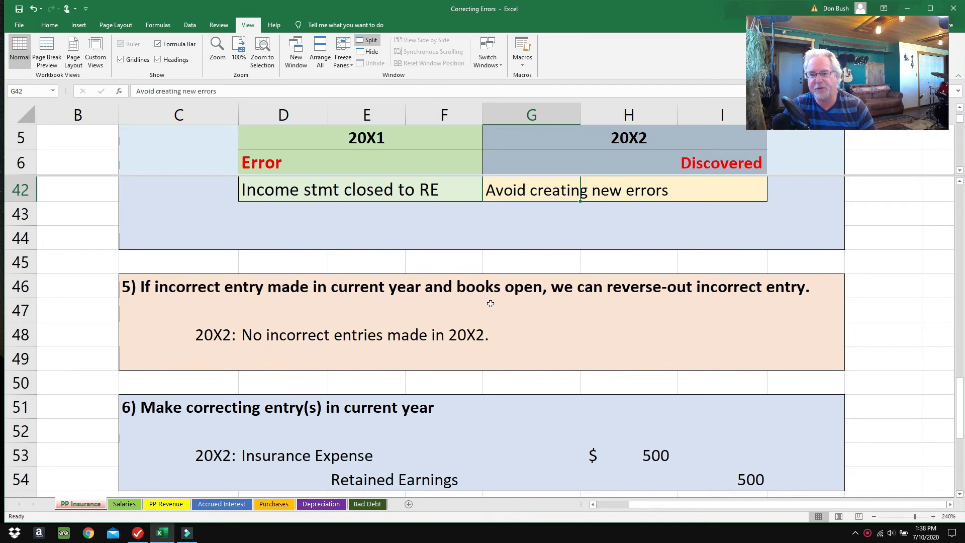
pyautogui.moveTo(508, 316)
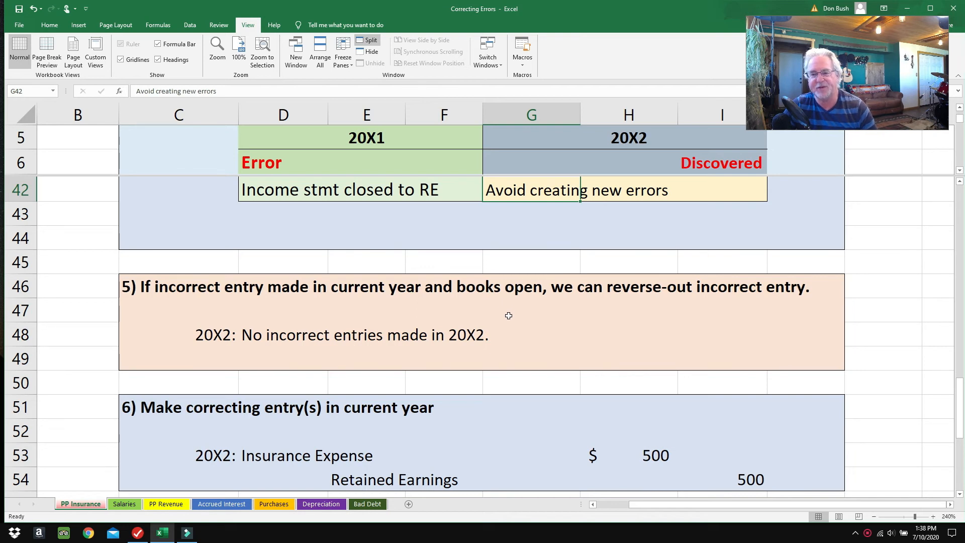
pyautogui.moveTo(493, 335)
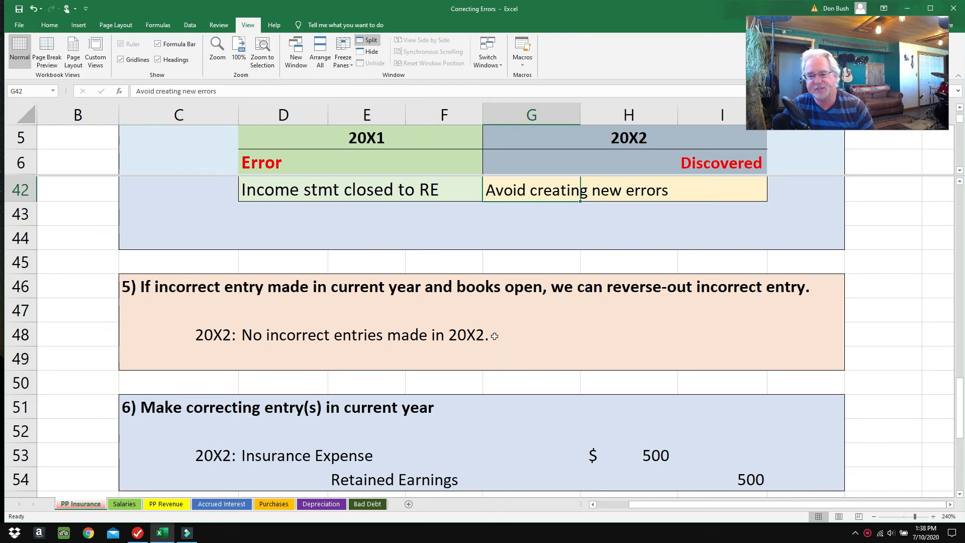
pyautogui.moveTo(311, 338)
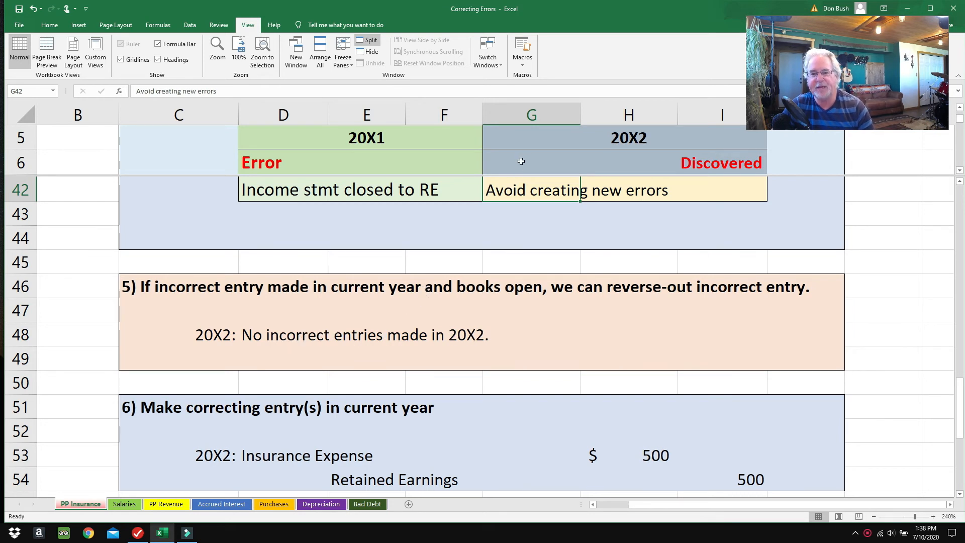
pyautogui.click(259, 162)
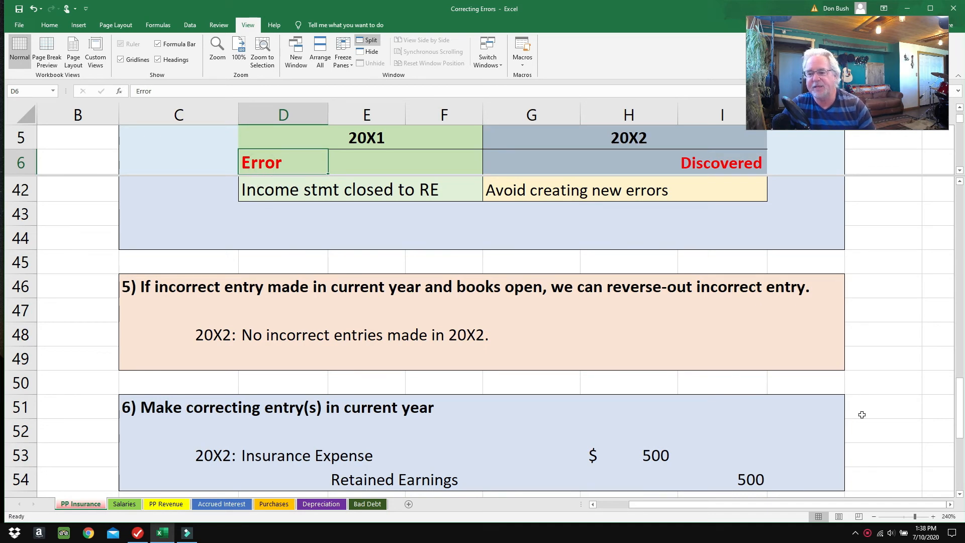
# Return to step 3's correct entries and select the $500 Insurance Expense debit amount
pyautogui.scroll(-3)
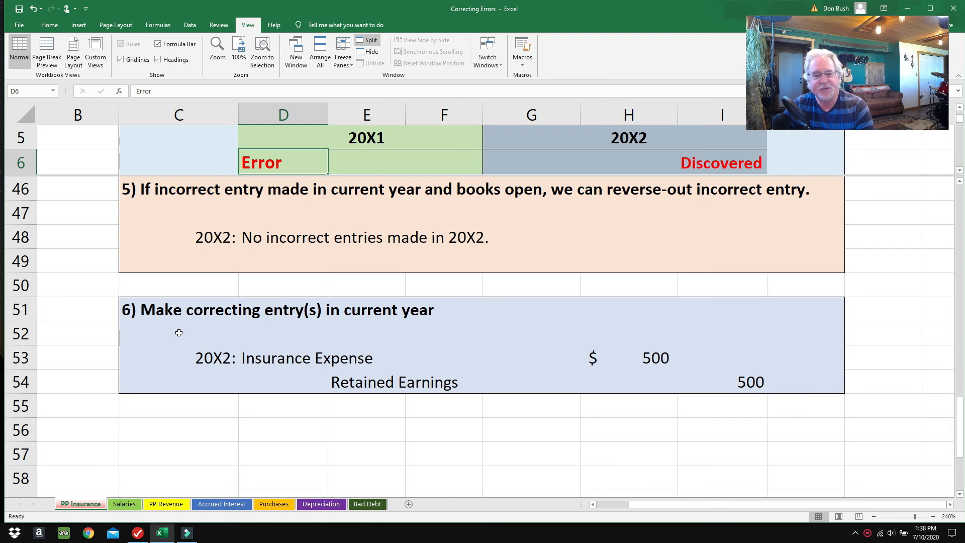
pyautogui.moveTo(733, 168)
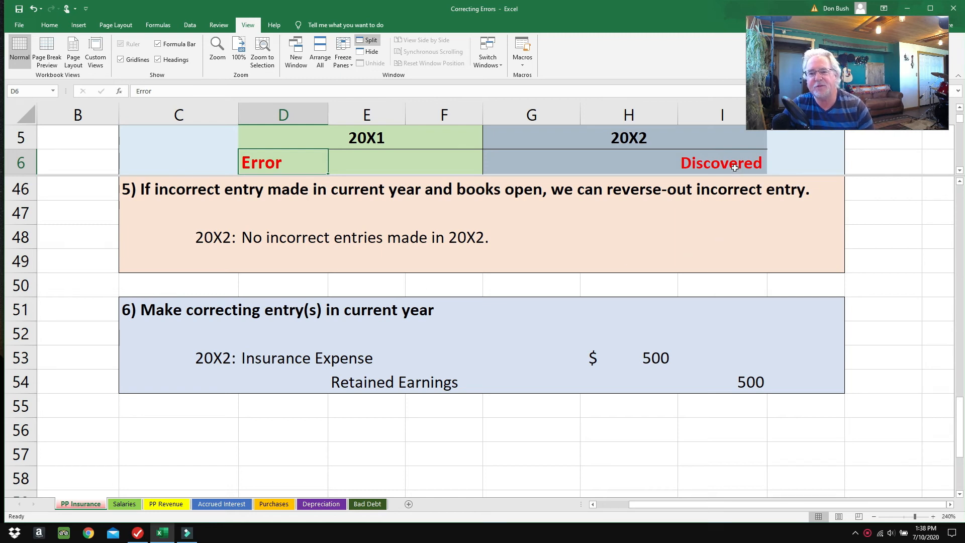
pyautogui.click(721, 163)
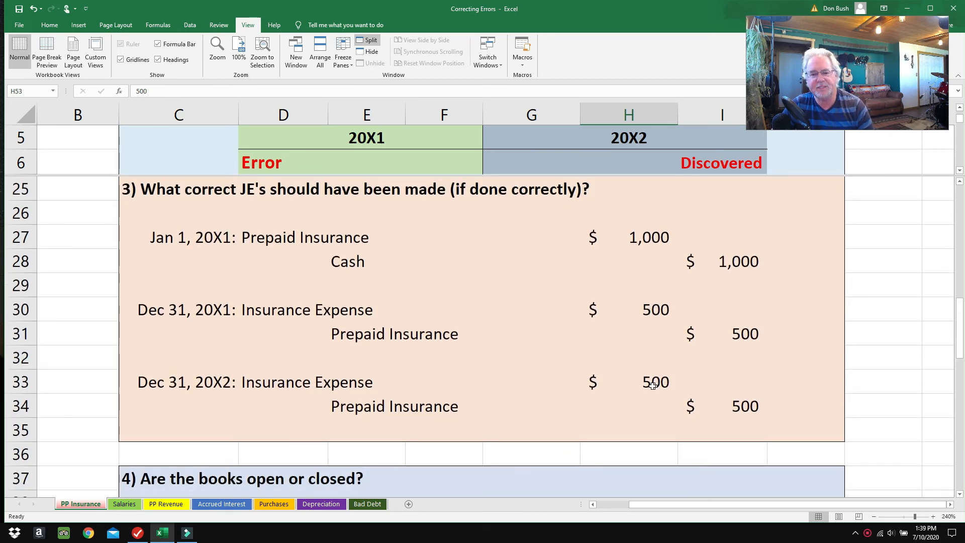
# Select the Dec 31, 20X2 Insurance Expense amount, then scroll to steps 4 and 5
pyautogui.click(627, 382)
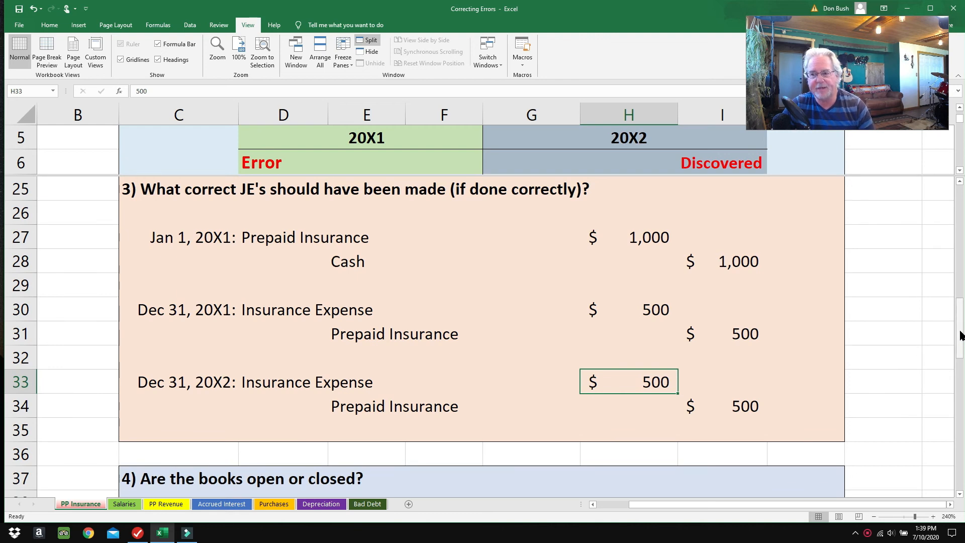
pyautogui.scroll(-3)
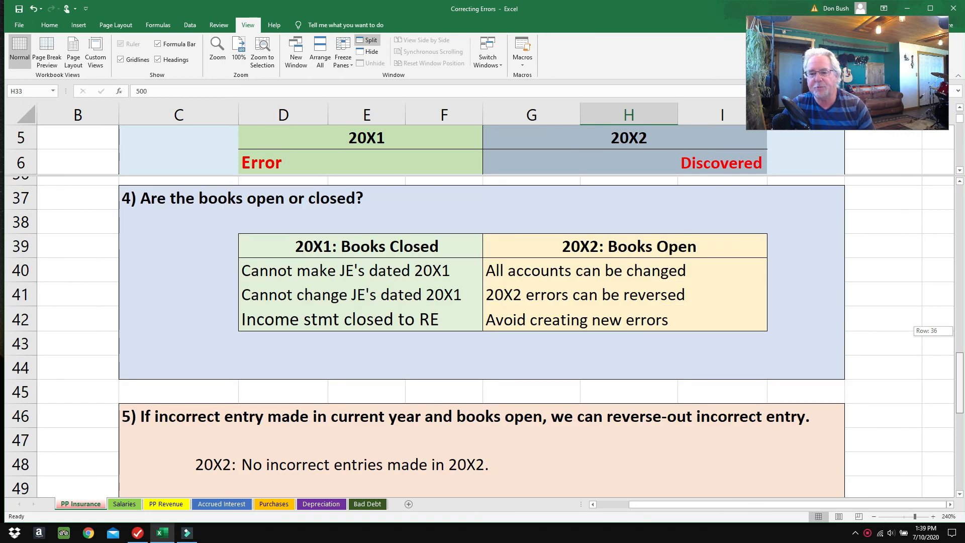
pyautogui.scroll(-3)
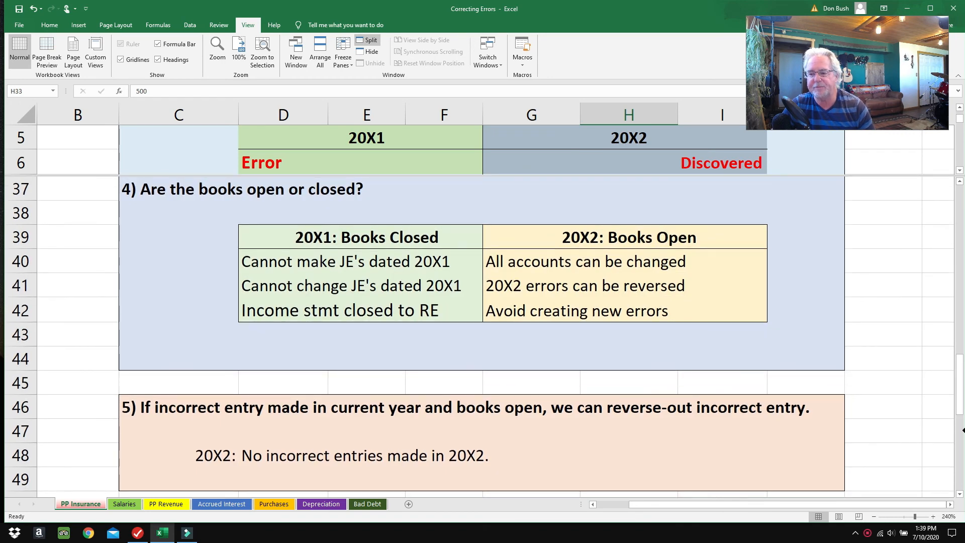
pyautogui.scroll(-3)
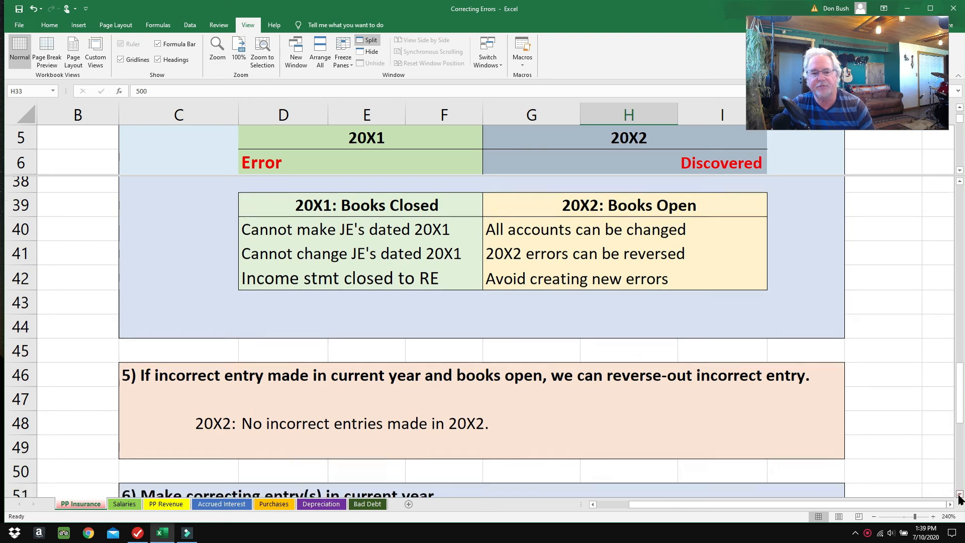
# Highlight step 6's $500 Retained Earnings credit and 20X1 Error label, then scroll to the top
pyautogui.scroll(-3)
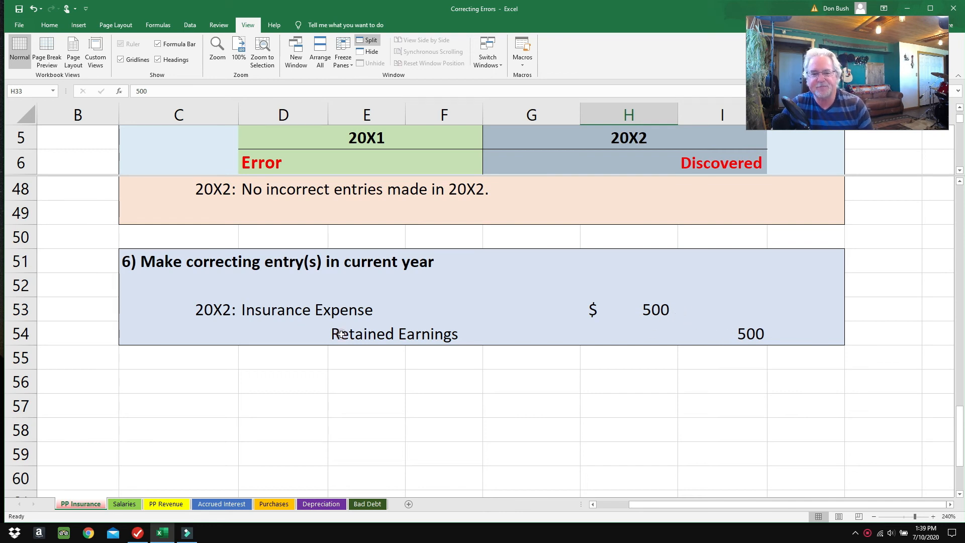
pyautogui.click(366, 333)
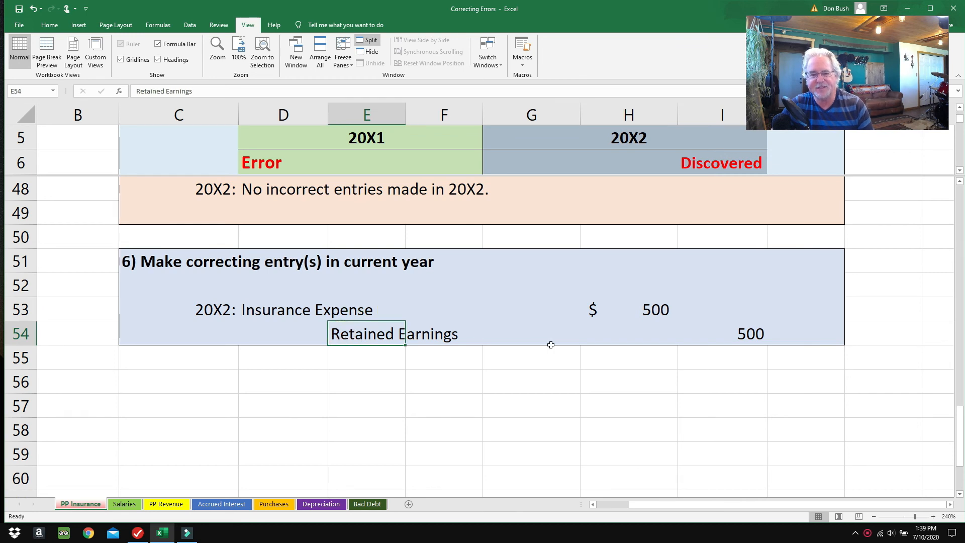
pyautogui.click(722, 332)
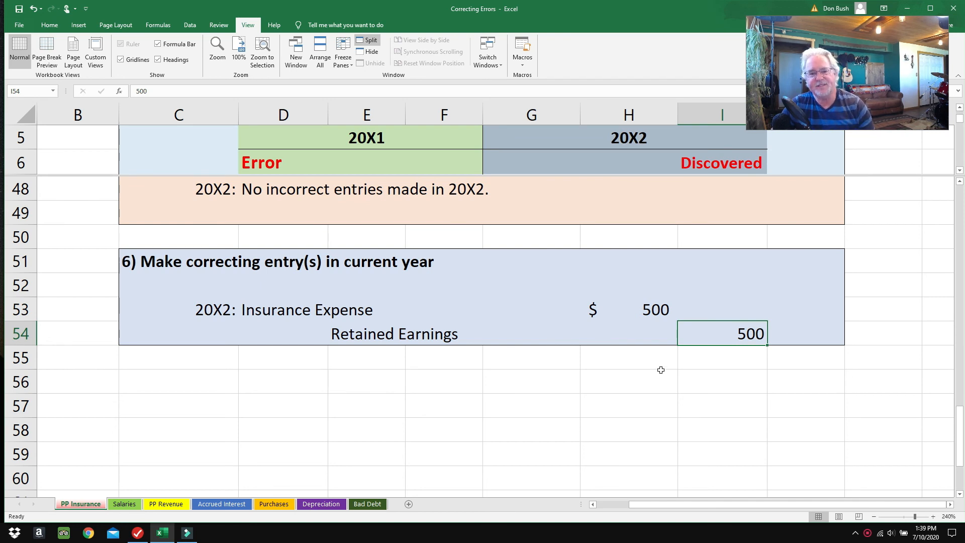
pyautogui.click(261, 162)
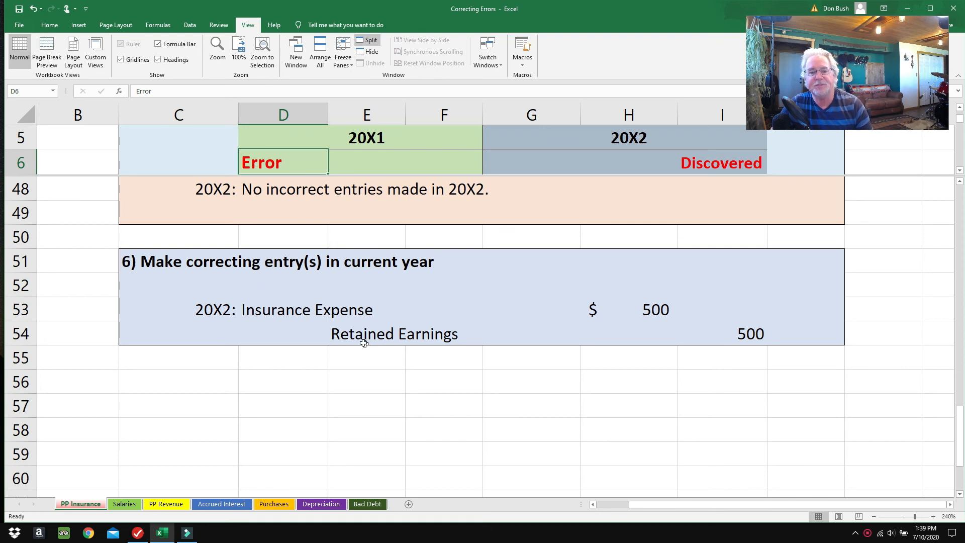
pyautogui.moveTo(697, 333)
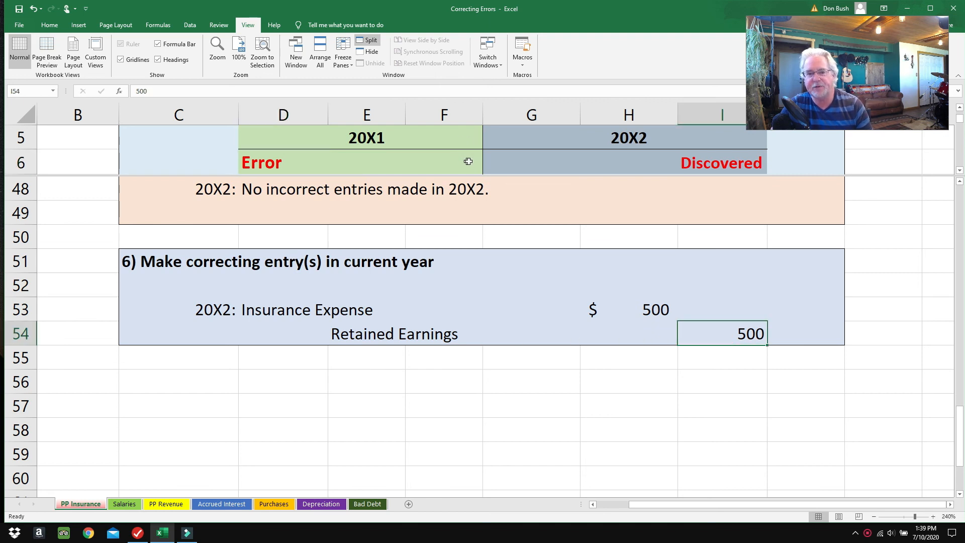
pyautogui.moveTo(597, 173)
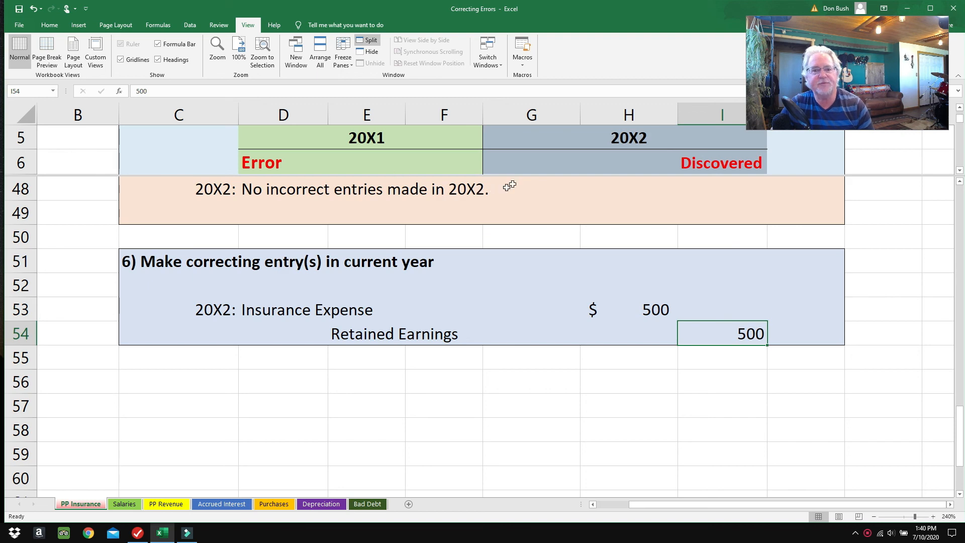
pyautogui.moveTo(542, 169)
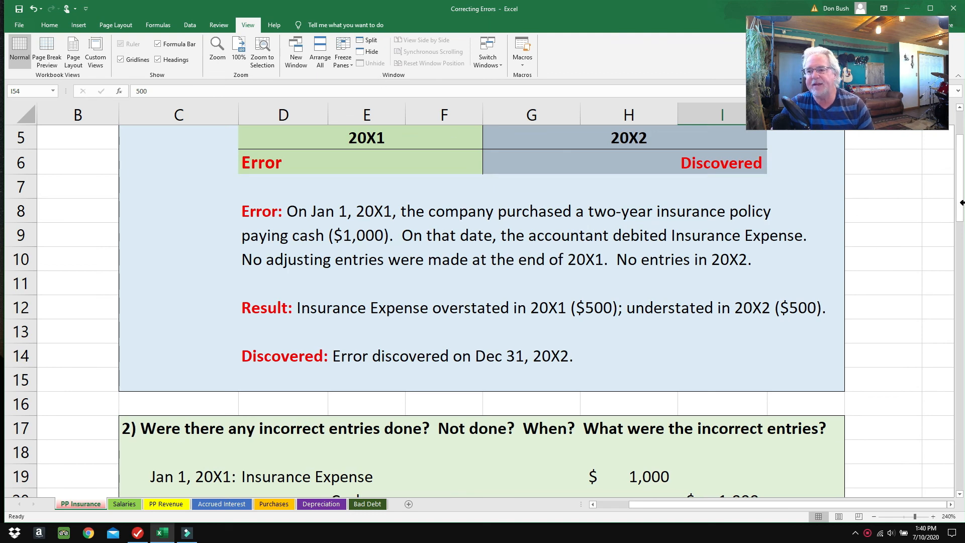
pyautogui.scroll(3)
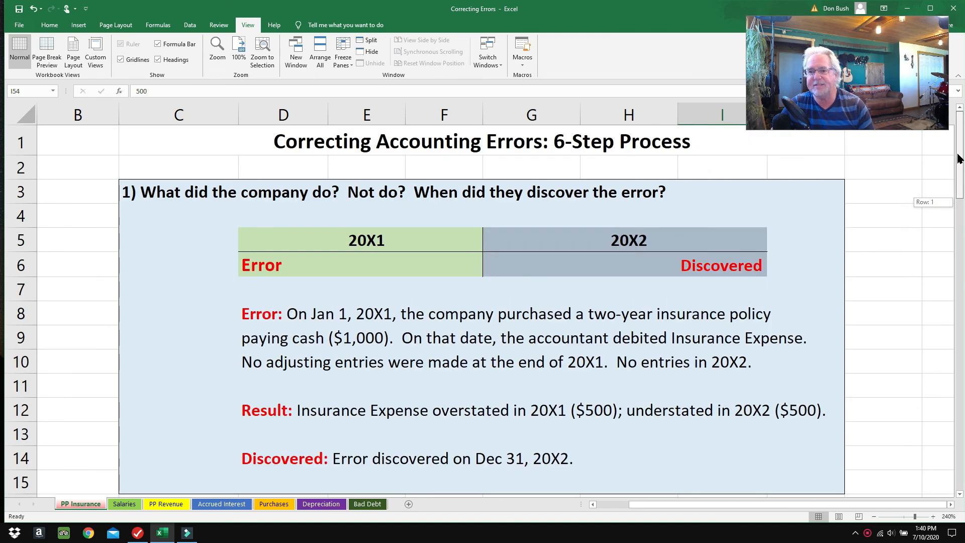